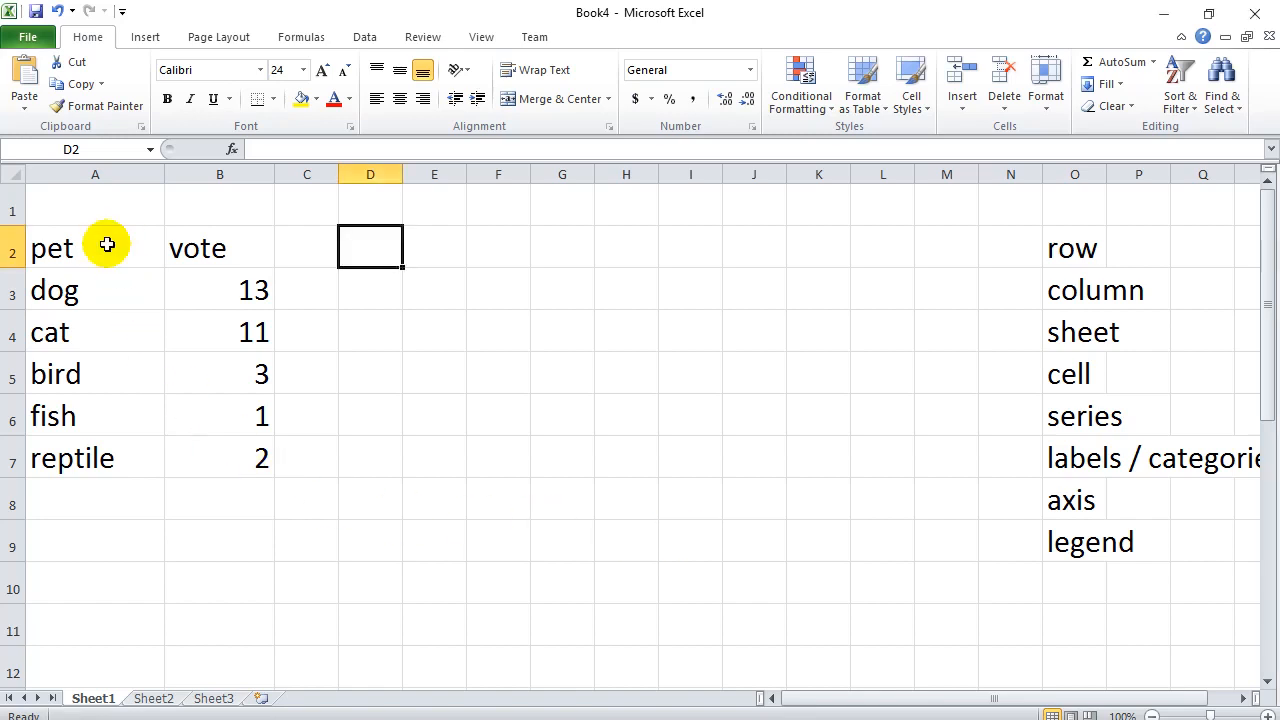
- Select the pet-vote table, browse column chart types, then deselect it and choose empty cell D2
{"action": "left_click_drag", "start_coordinate": [95, 247], "coordinate": [220, 458]}
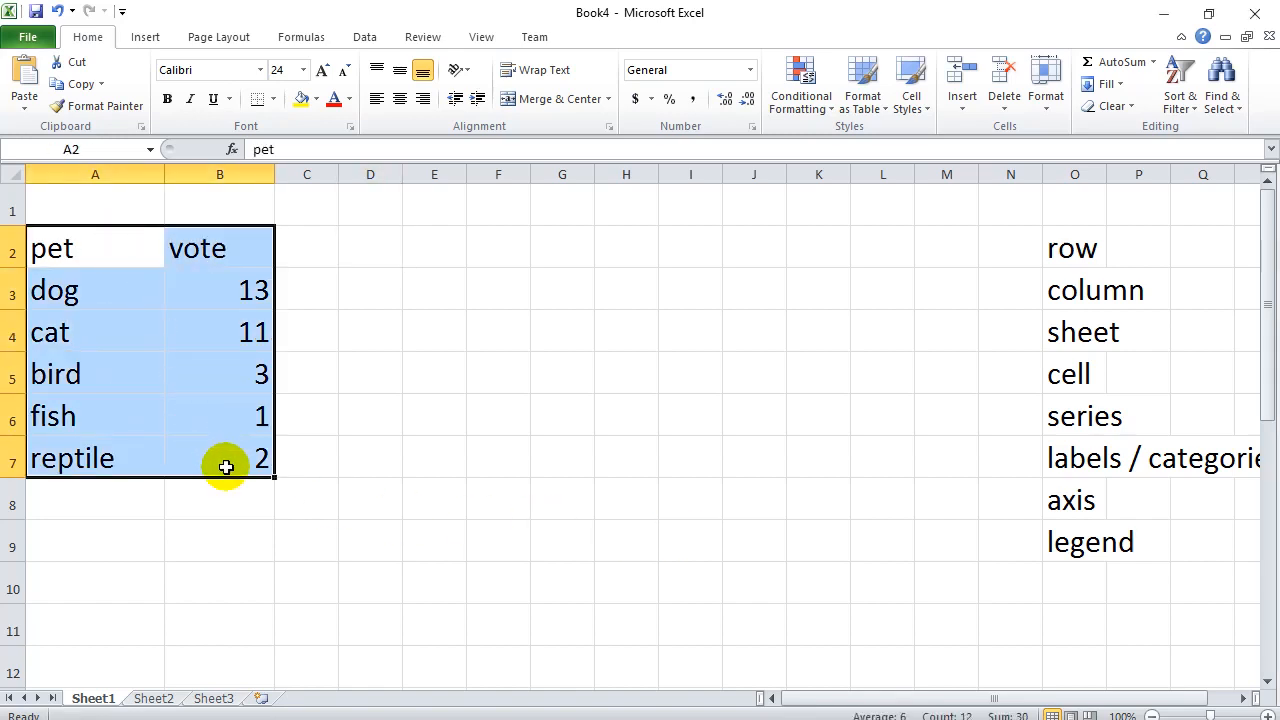
{"action": "left_click", "coordinate": [379, 82]}
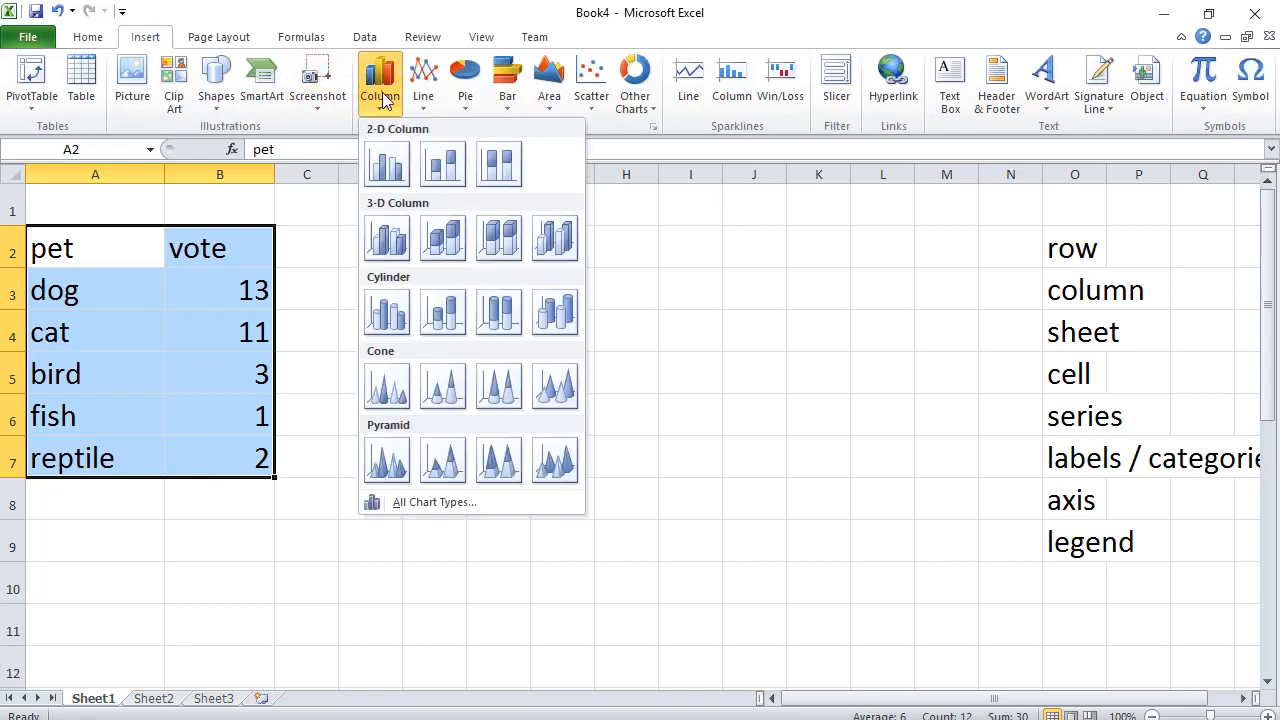
{"action": "left_click", "coordinate": [386, 163]}
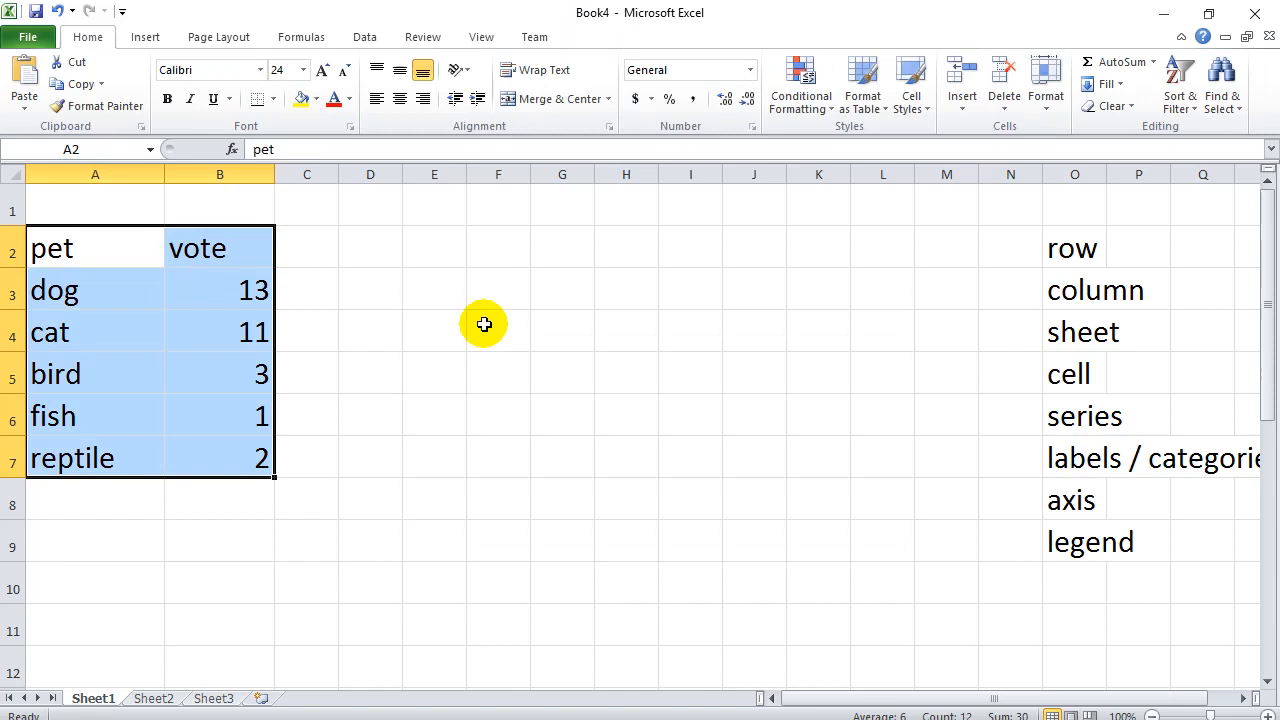
{"action": "mouse_move", "coordinate": [497, 330]}
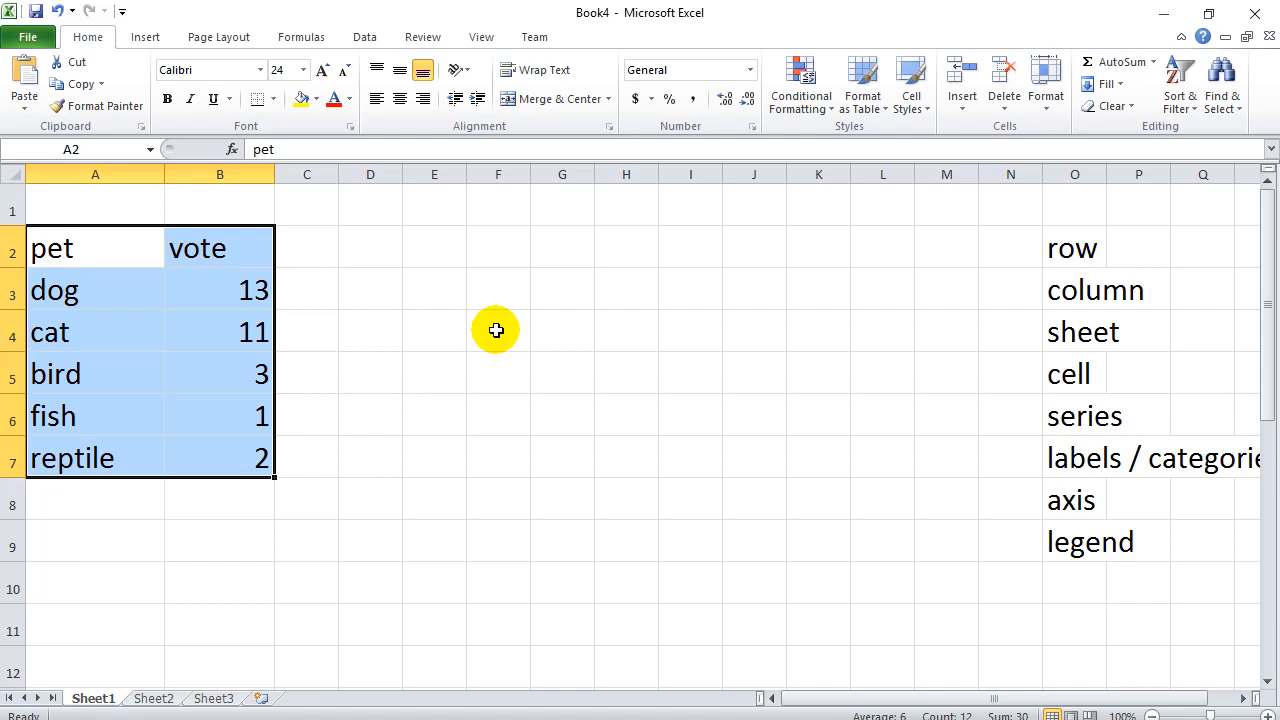
{"action": "mouse_move", "coordinate": [439, 347]}
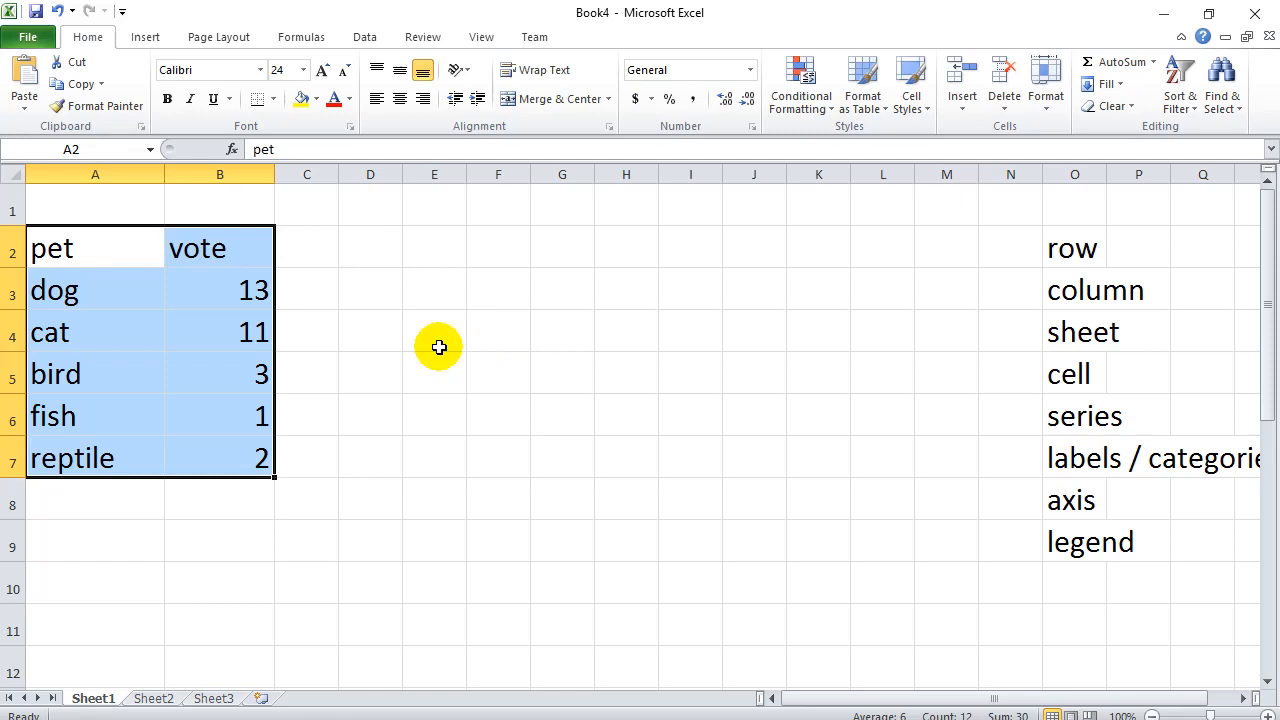
{"action": "mouse_move", "coordinate": [222, 468]}
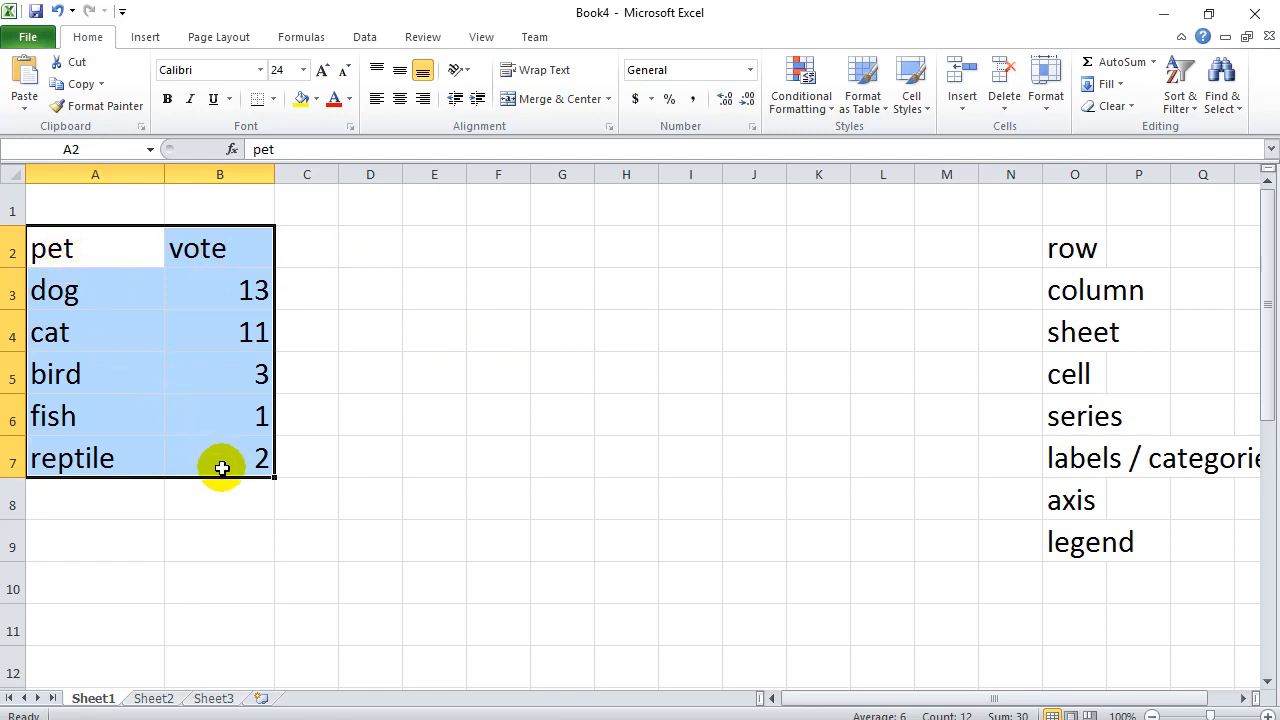
{"action": "mouse_move", "coordinate": [104, 263]}
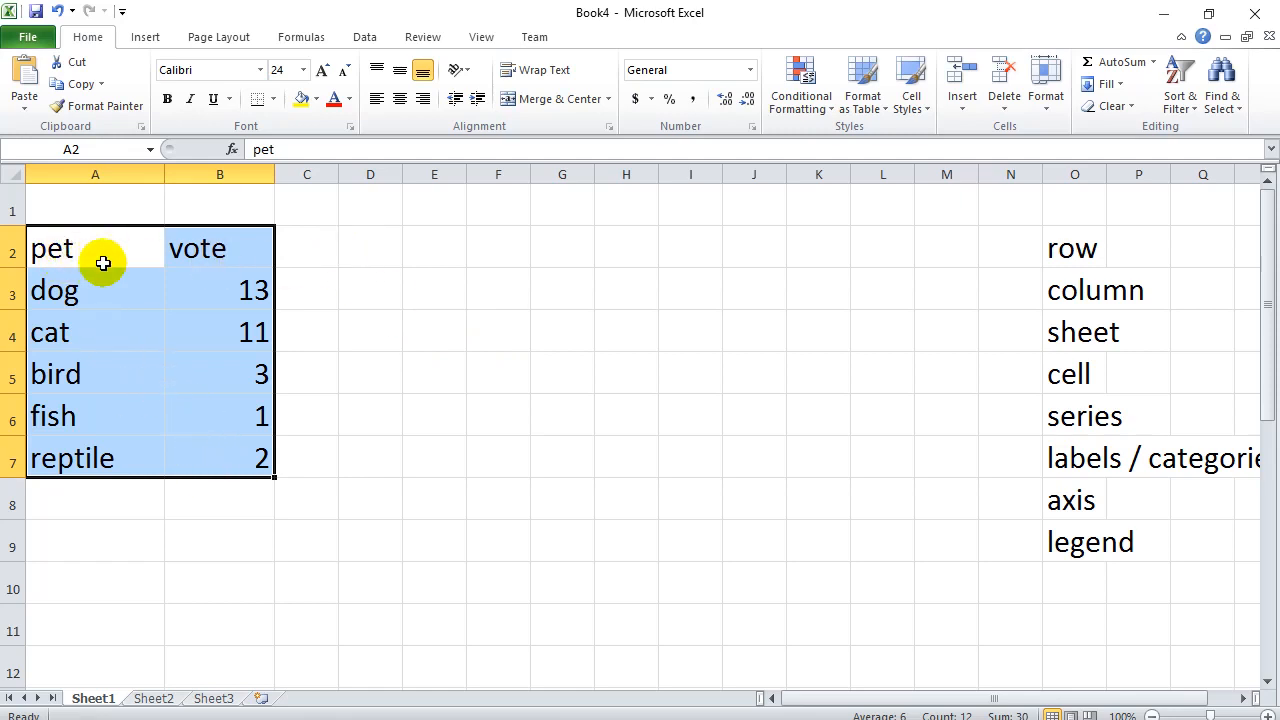
{"action": "mouse_move", "coordinate": [696, 400]}
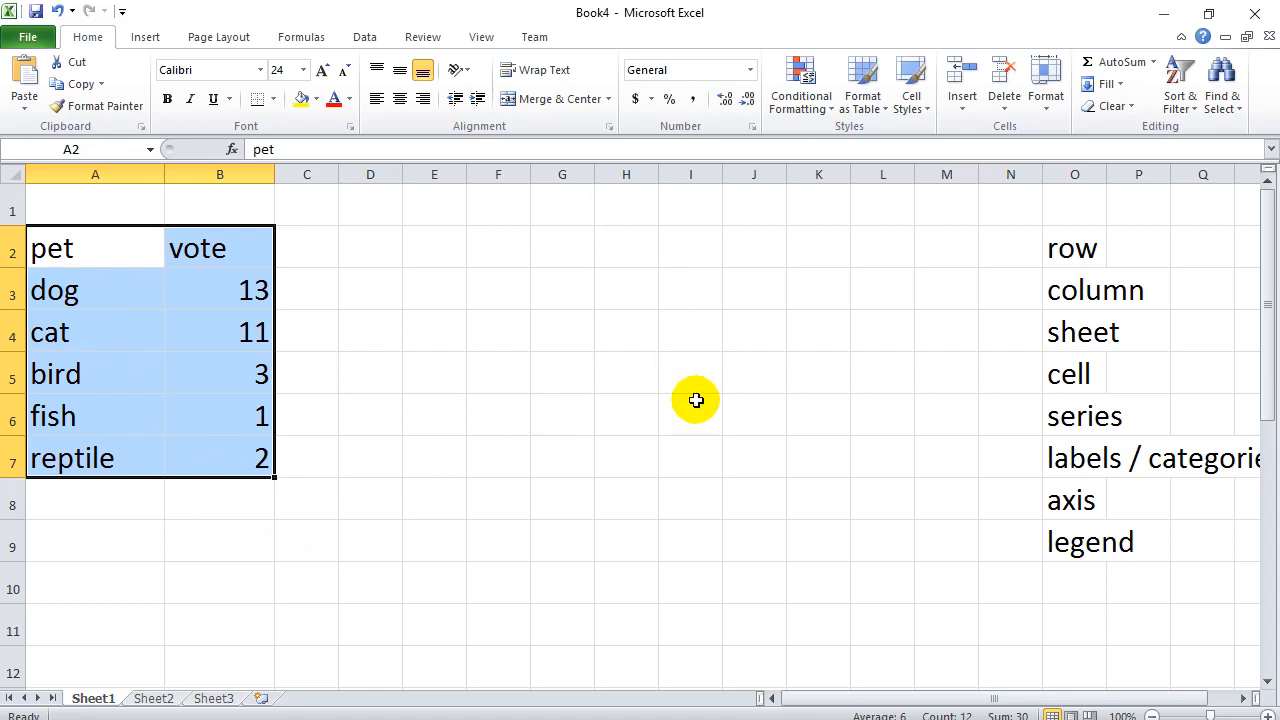
{"action": "mouse_move", "coordinate": [745, 636]}
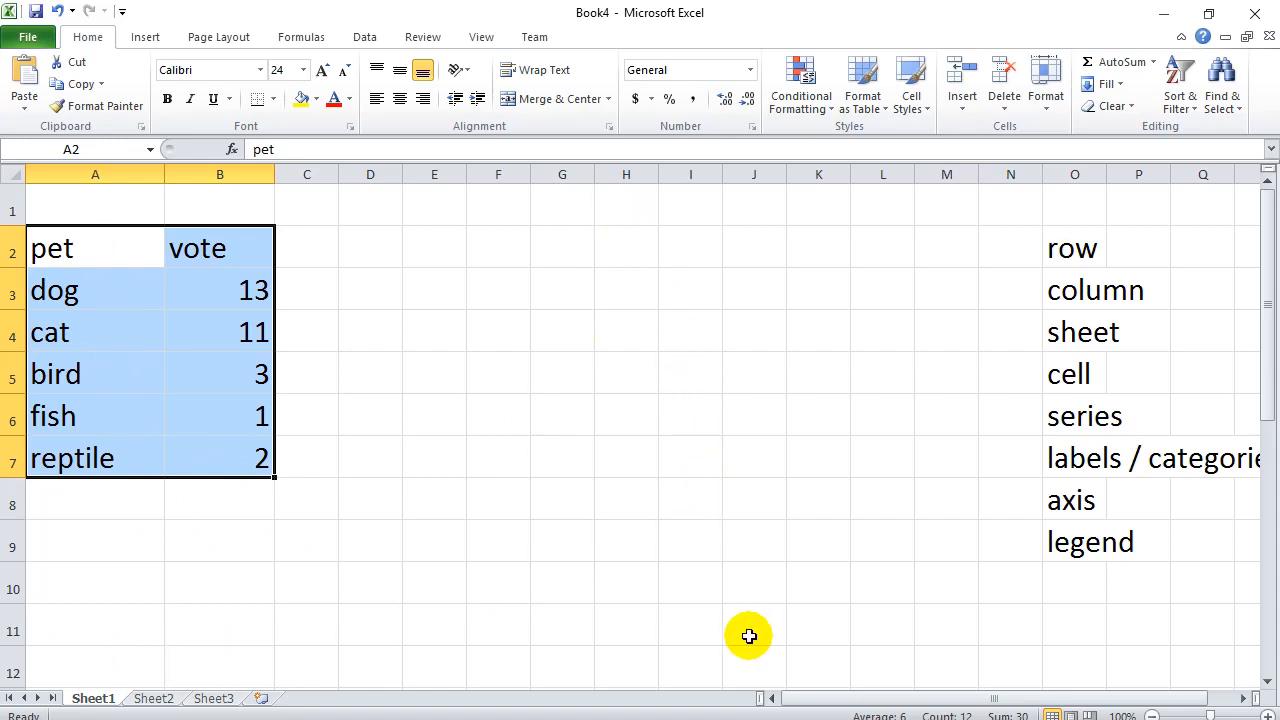
{"action": "left_click", "coordinate": [219, 588]}
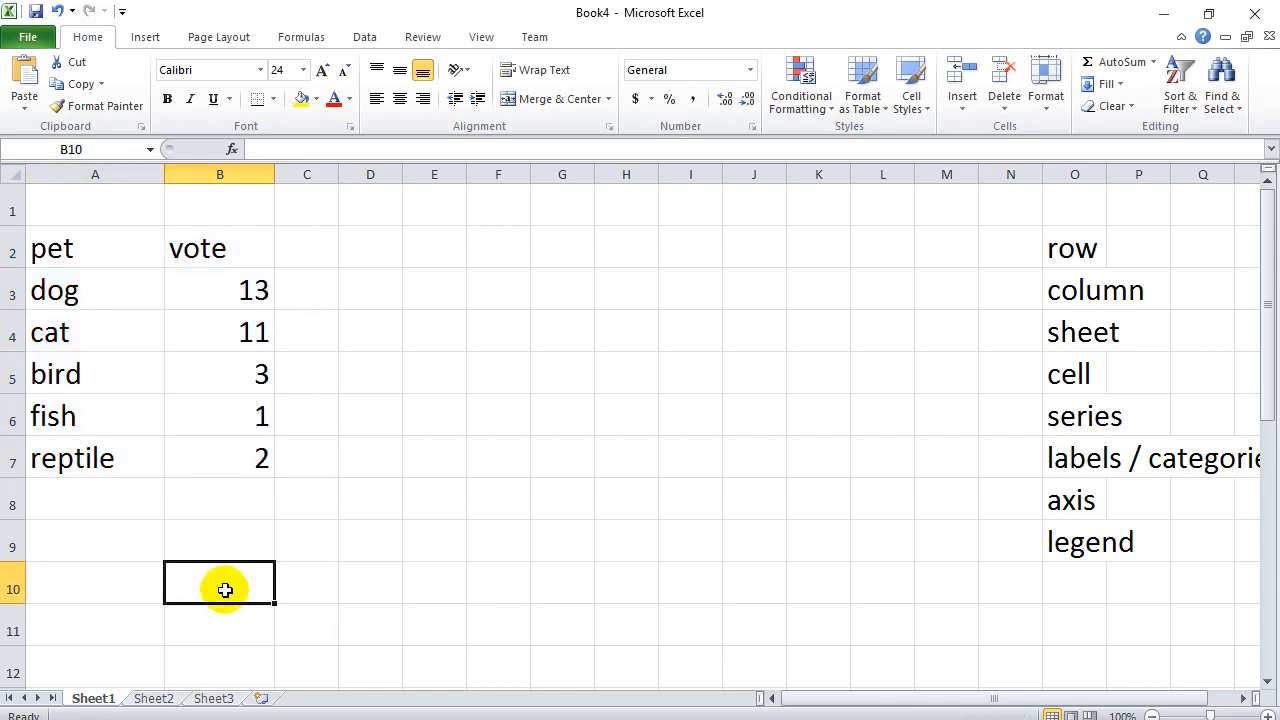
{"action": "mouse_move", "coordinate": [287, 503]}
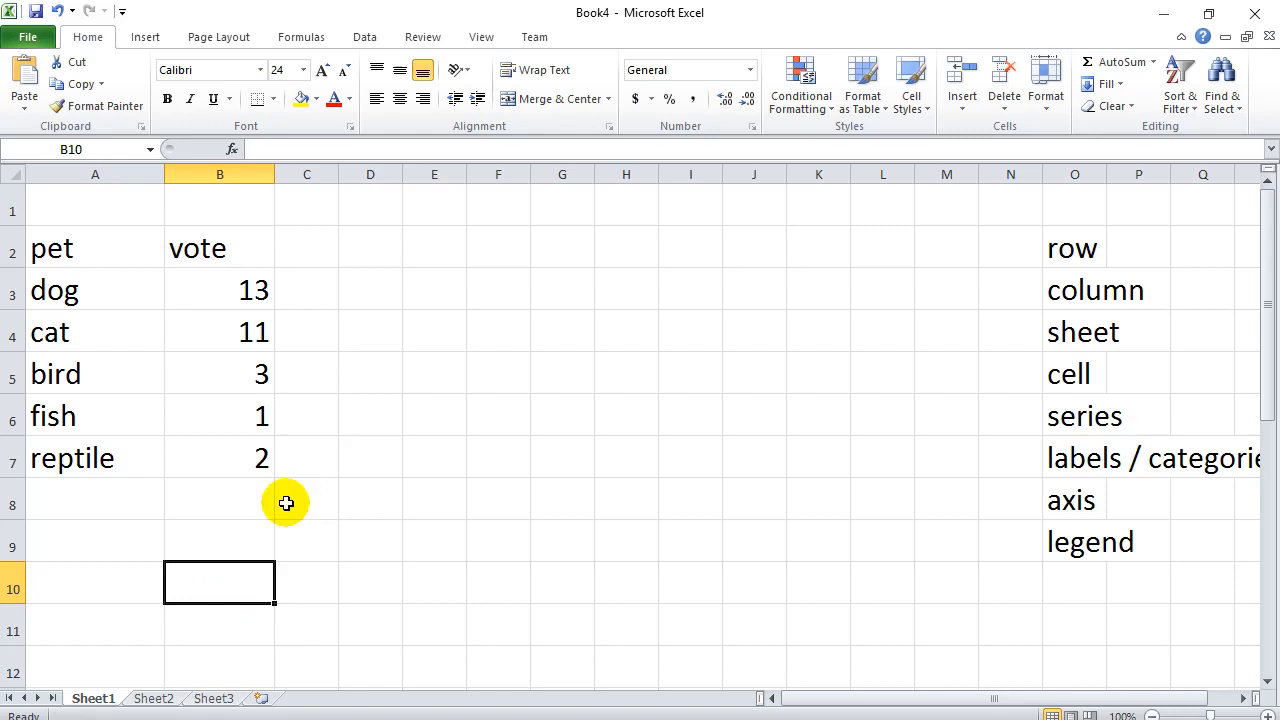
{"action": "left_click", "coordinate": [370, 248]}
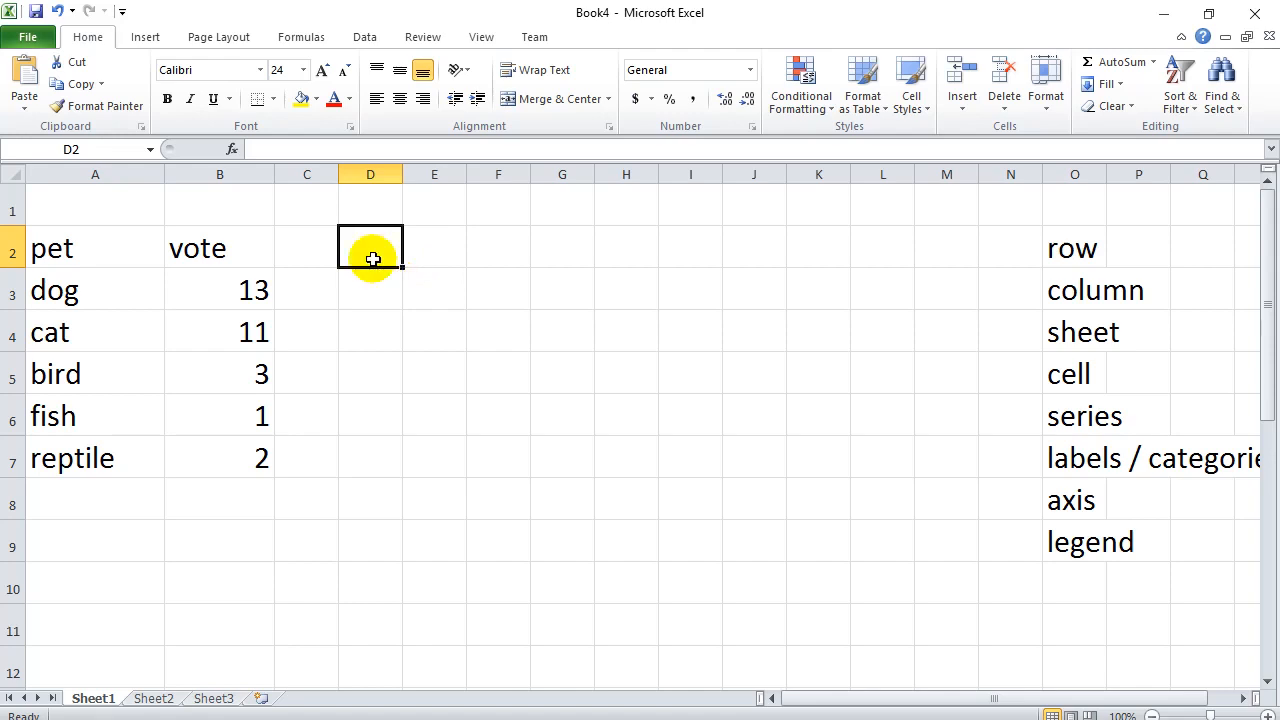
- Insert a blank clustered column chart at D2 and enlarge it down to row 11
{"action": "left_click", "coordinate": [145, 37]}
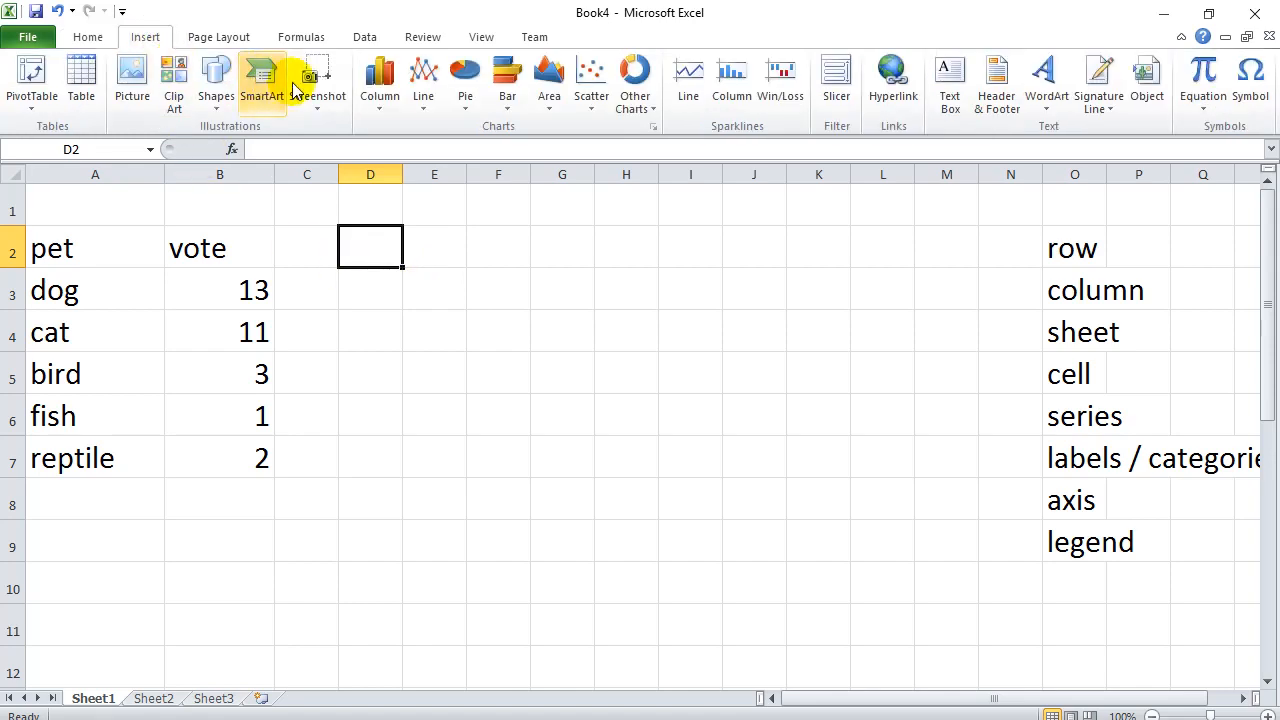
{"action": "left_click", "coordinate": [379, 82]}
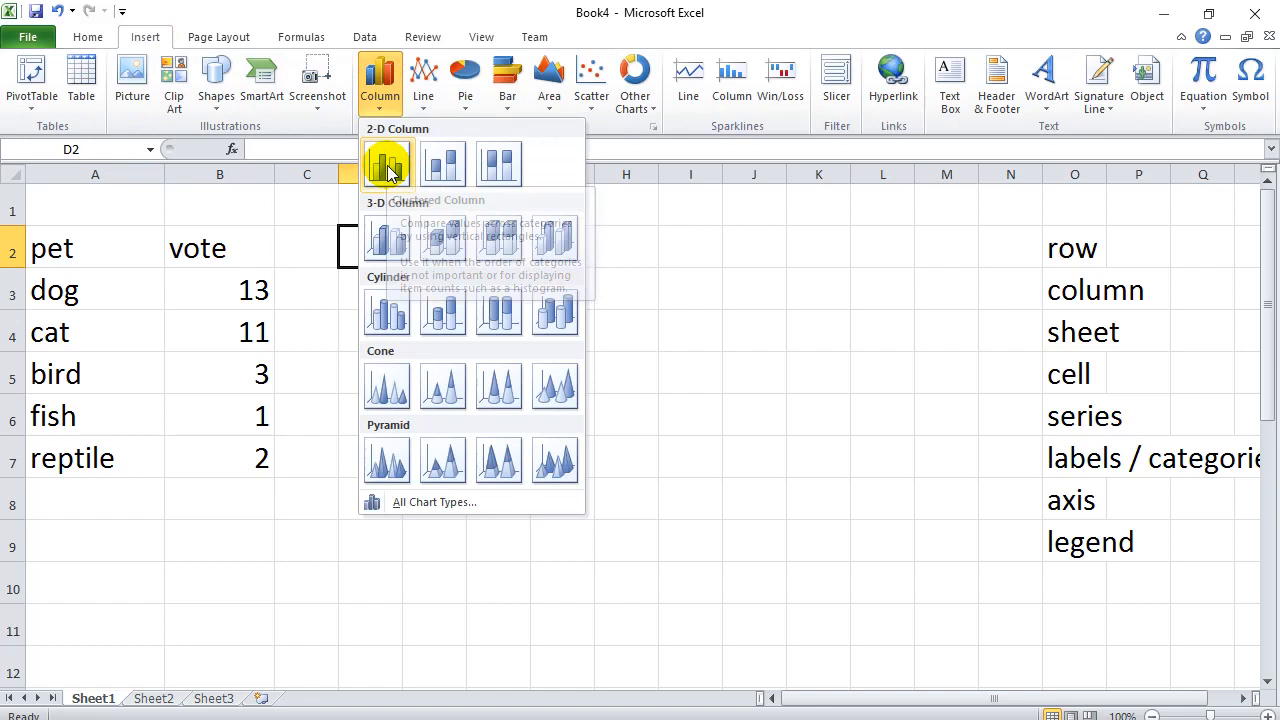
{"action": "left_click", "coordinate": [386, 163]}
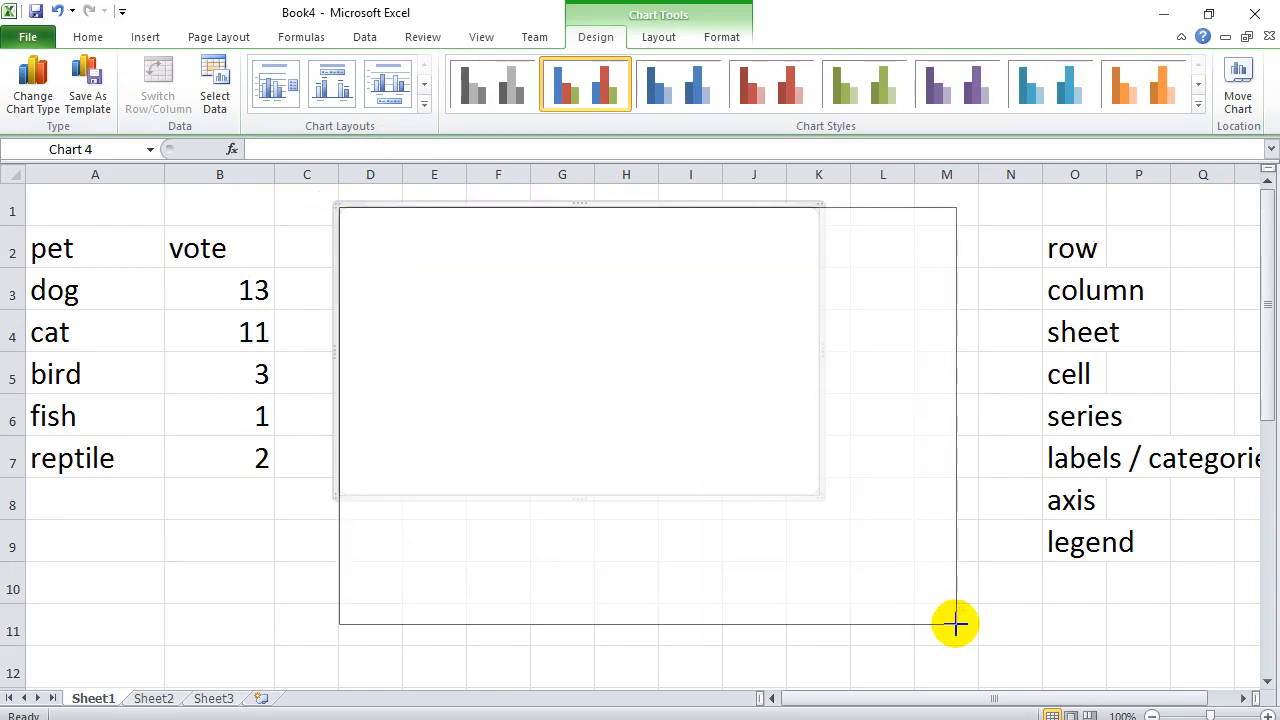
{"action": "left_click_drag", "start_coordinate": [955, 625], "coordinate": [980, 637]}
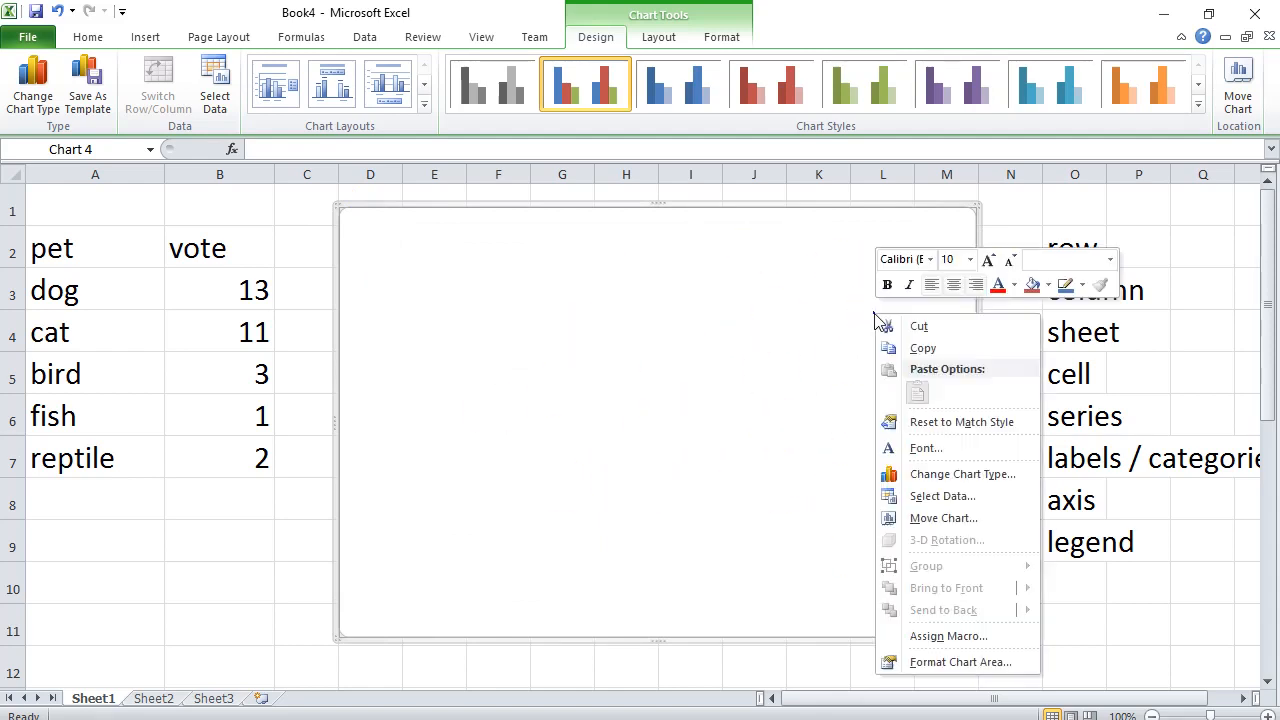
{"action": "mouse_move", "coordinate": [941, 496]}
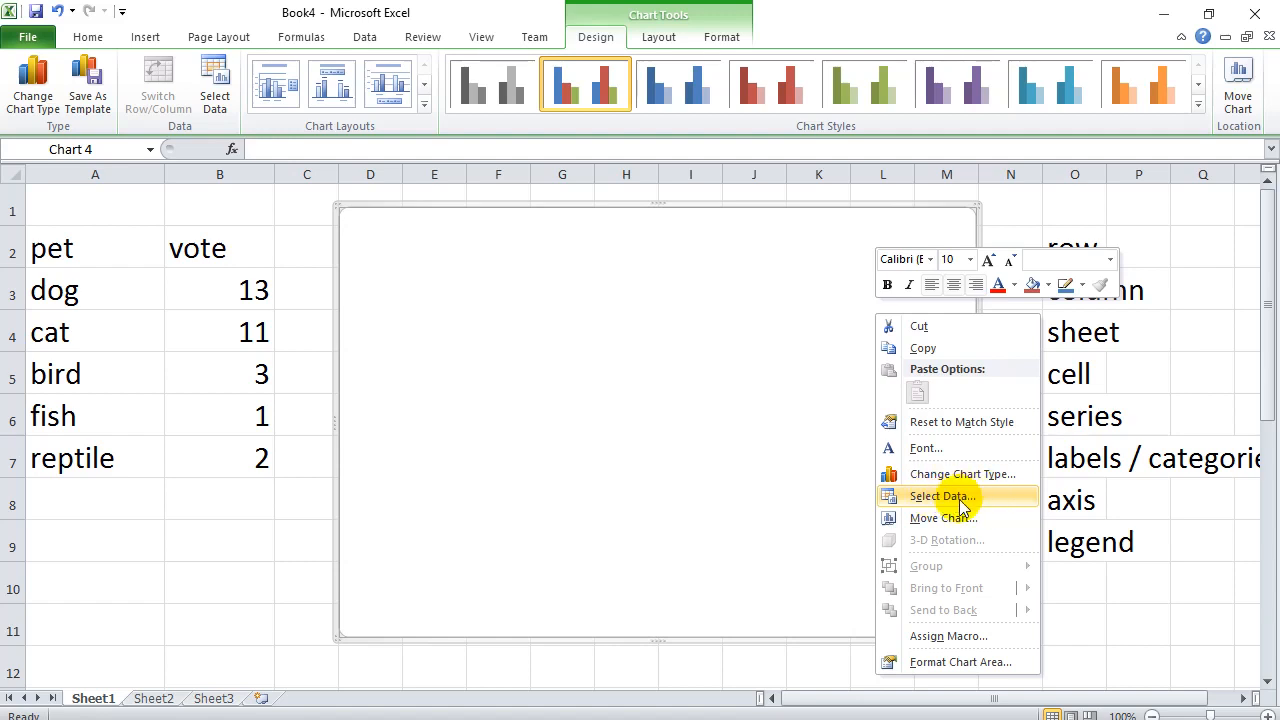
{"action": "mouse_move", "coordinate": [995, 505]}
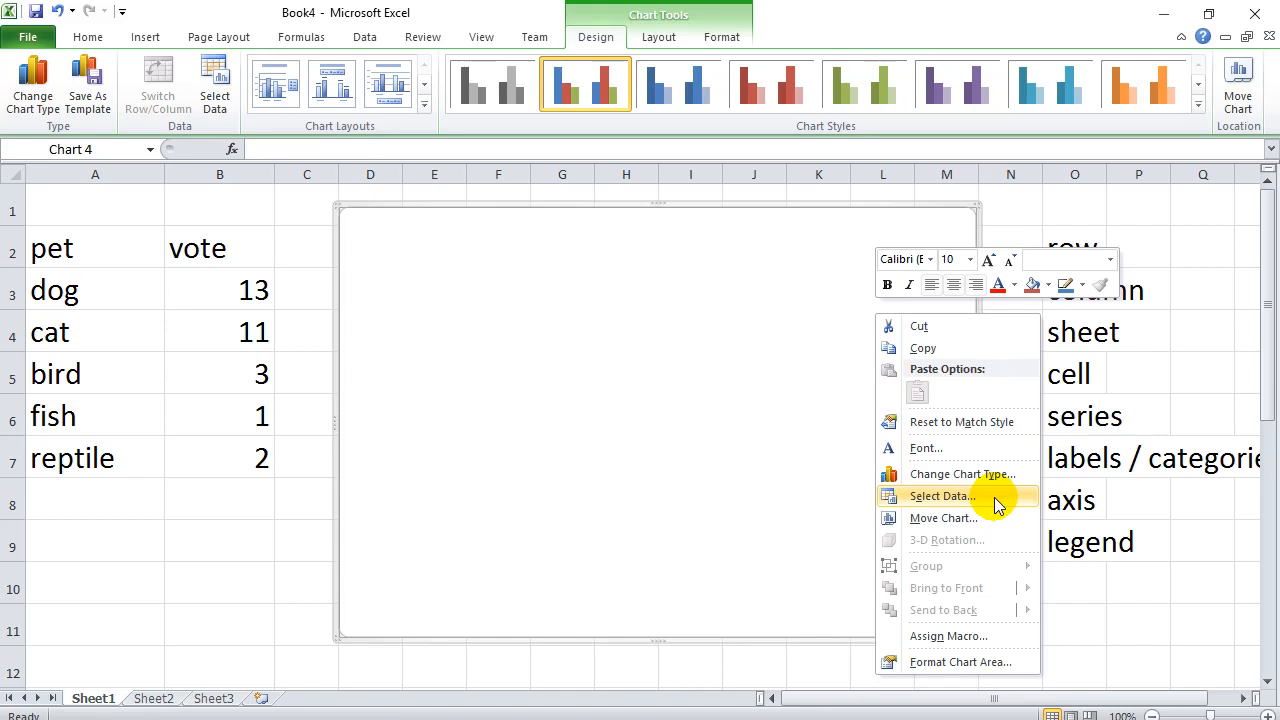
{"action": "mouse_move", "coordinate": [985, 505]}
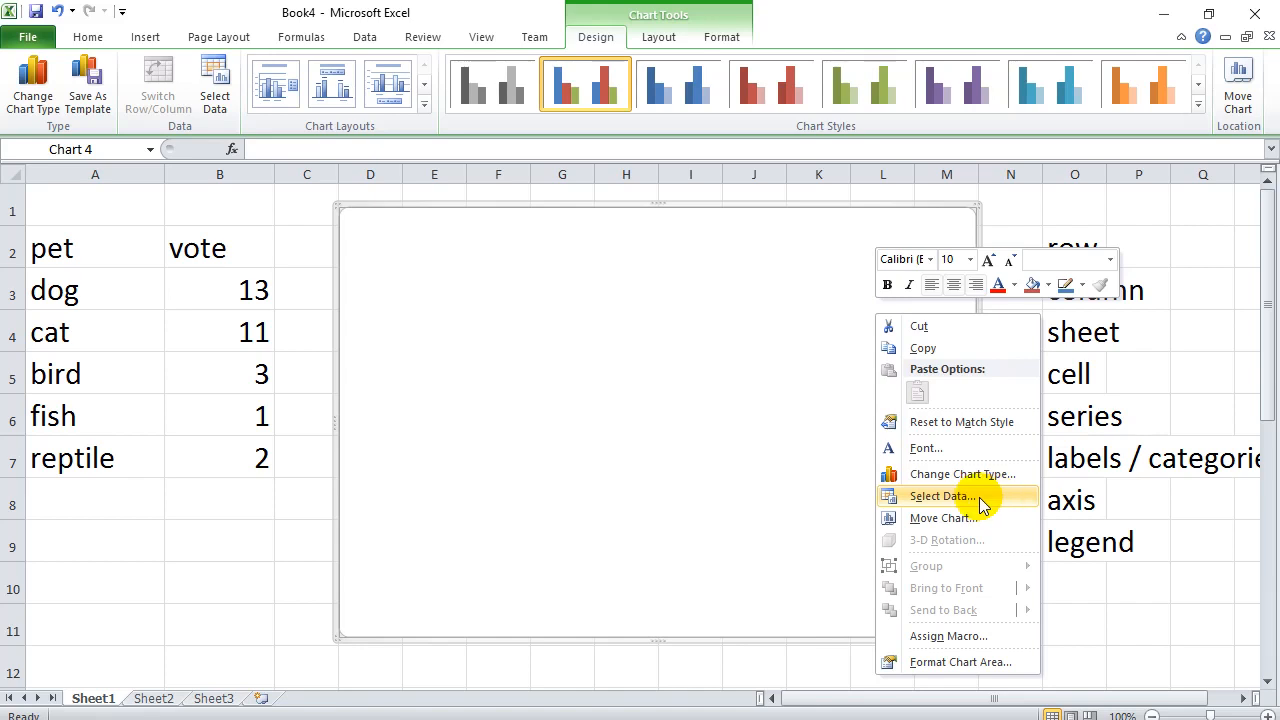
- Open the Select Data Source dialog for the empty clustered column chart
{"action": "left_click", "coordinate": [941, 496]}
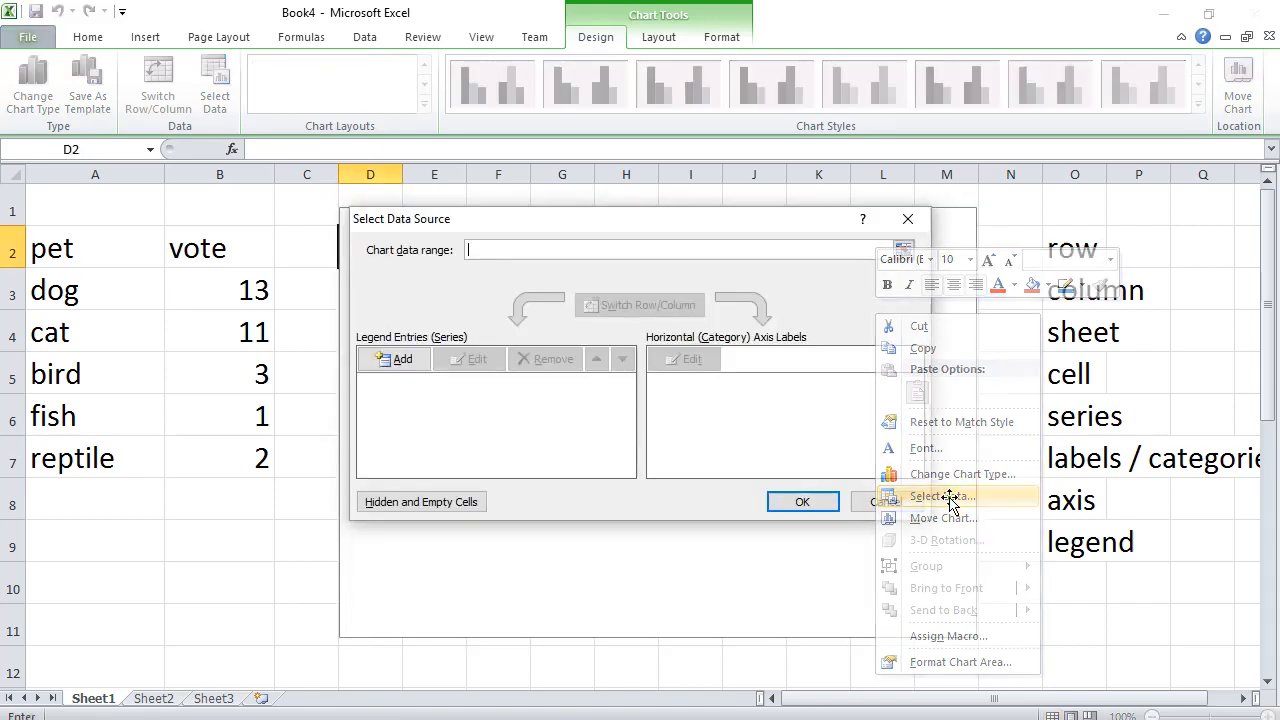
{"action": "left_click", "coordinate": [941, 497]}
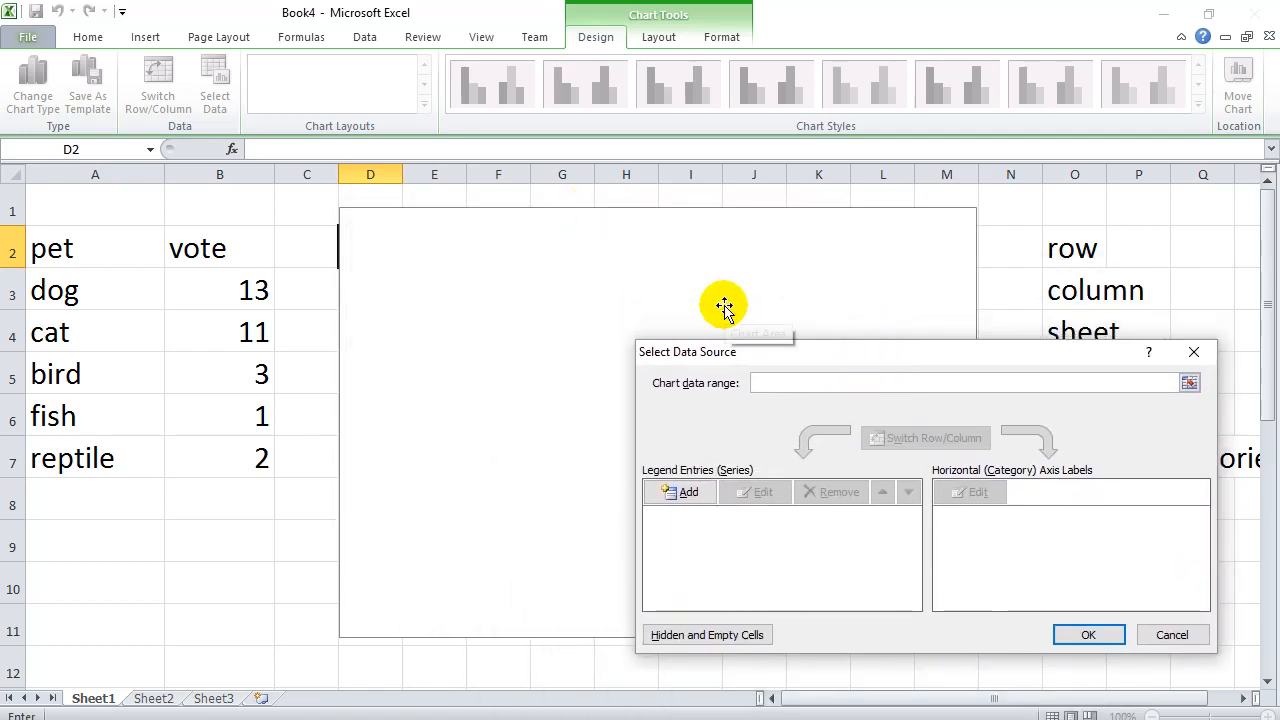
{"action": "mouse_move", "coordinate": [701, 420]}
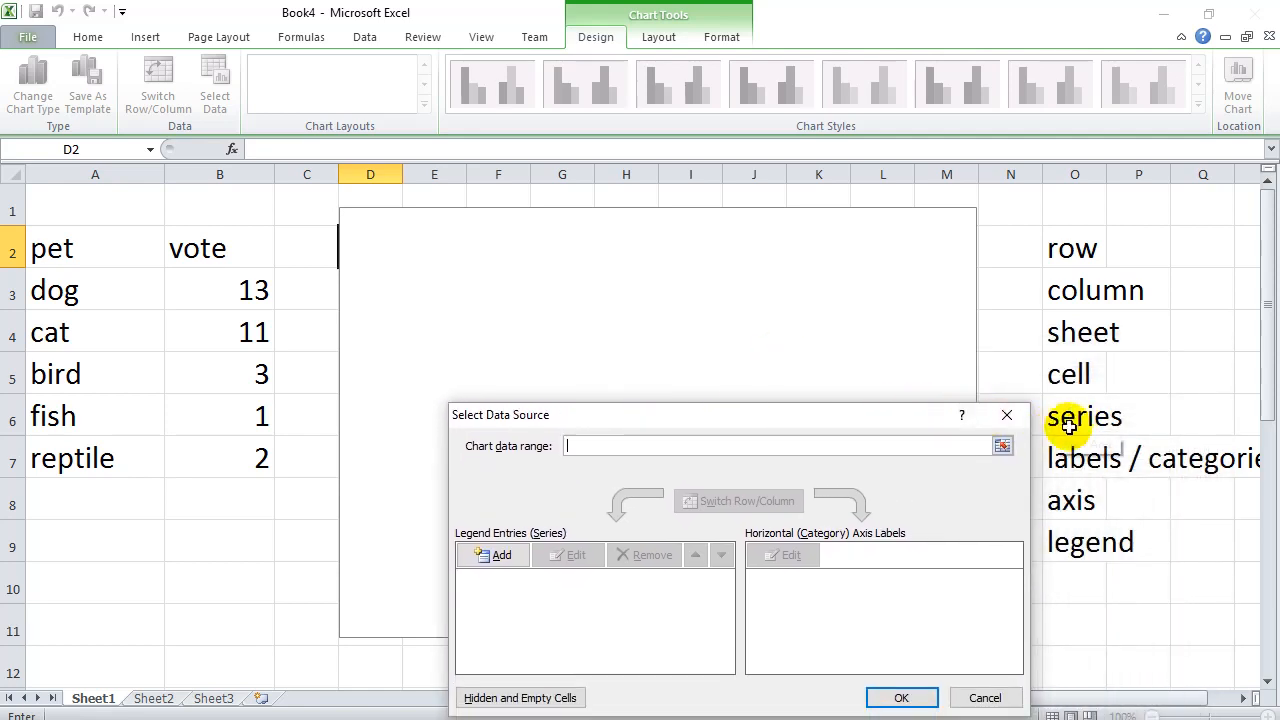
{"action": "mouse_move", "coordinate": [1074, 420]}
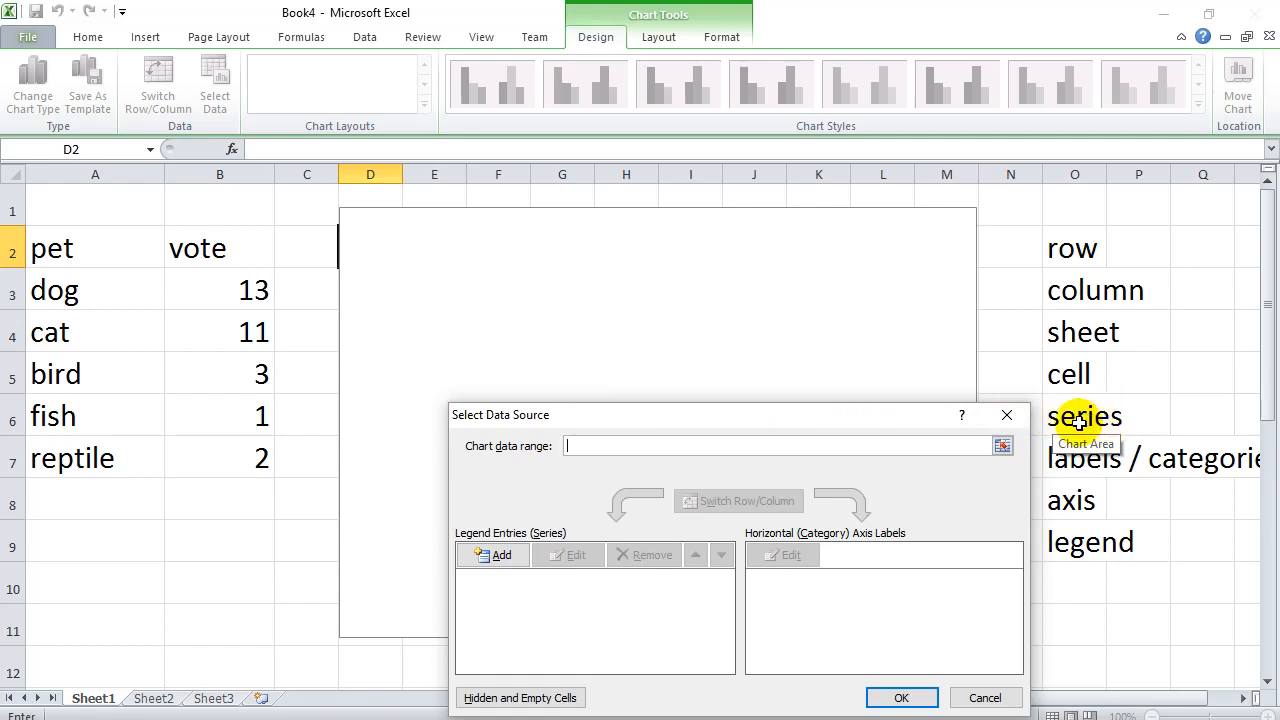
{"action": "mouse_move", "coordinate": [958, 423]}
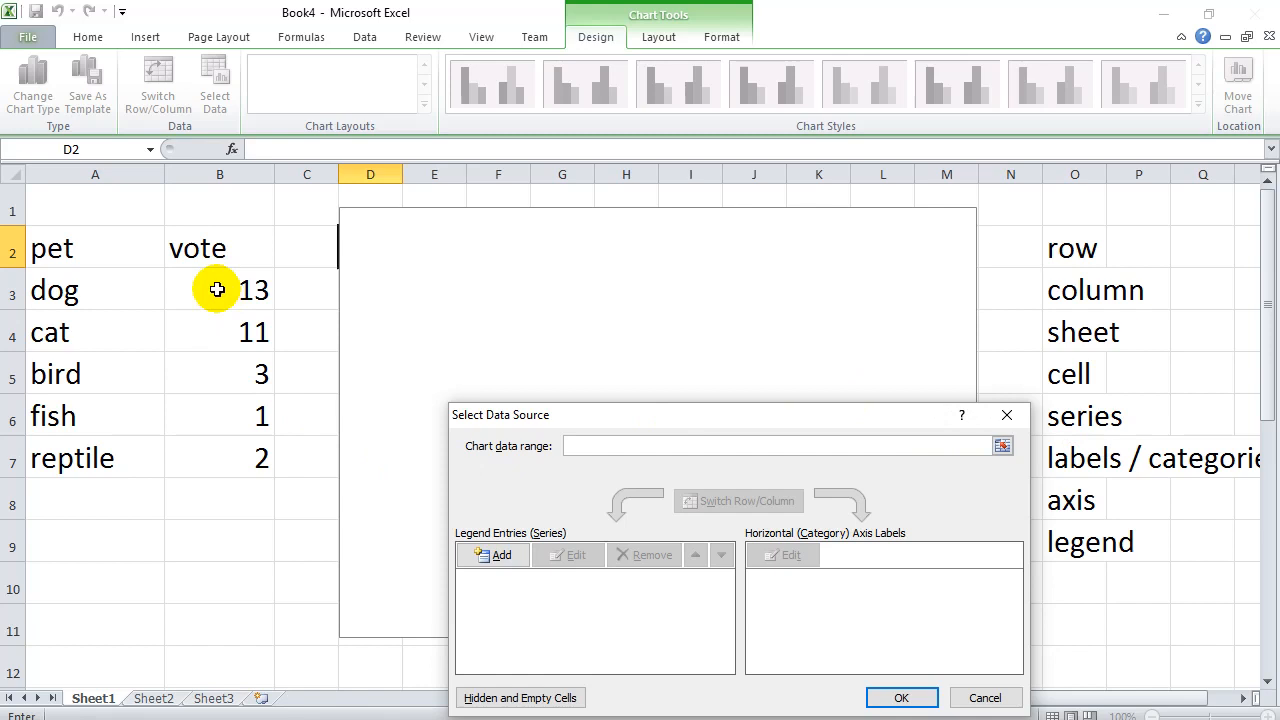
{"action": "mouse_move", "coordinate": [256, 416]}
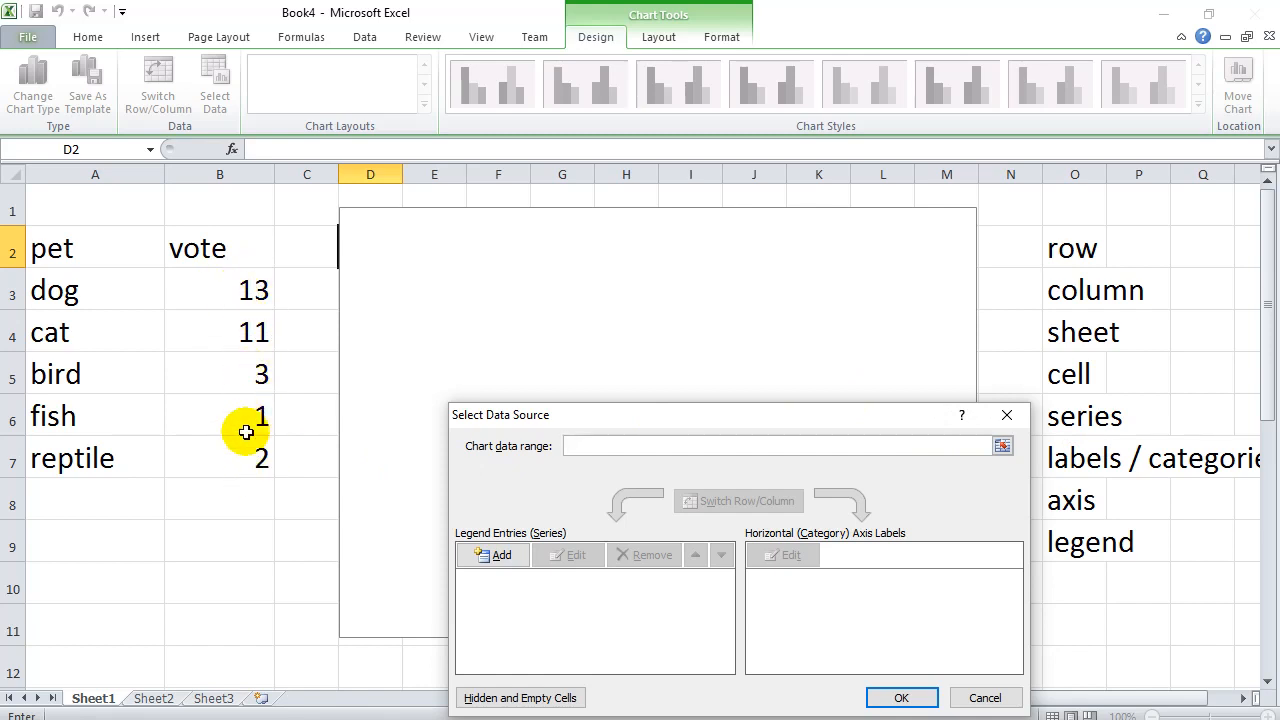
{"action": "mouse_move", "coordinate": [230, 459]}
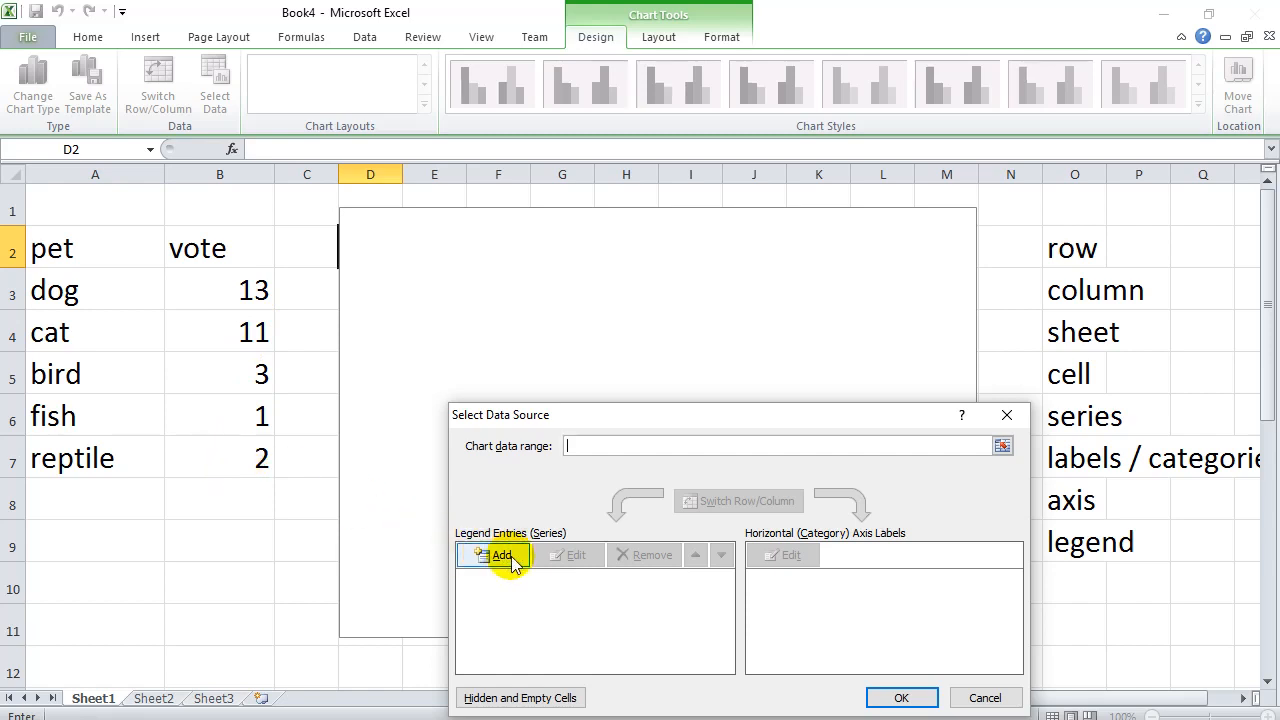
{"action": "mouse_move", "coordinate": [518, 622]}
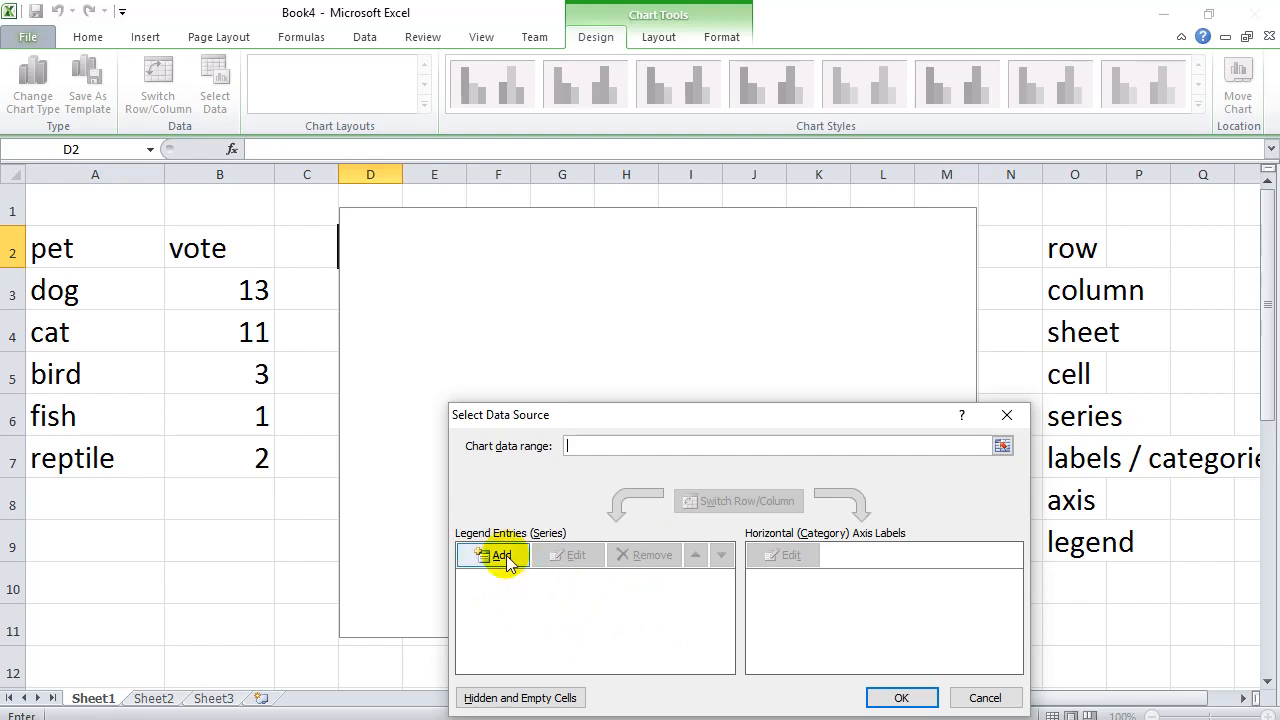
- Add a series named 'Votes' with the five vote counts B3:B7 as its values
{"action": "left_click", "coordinate": [493, 555]}
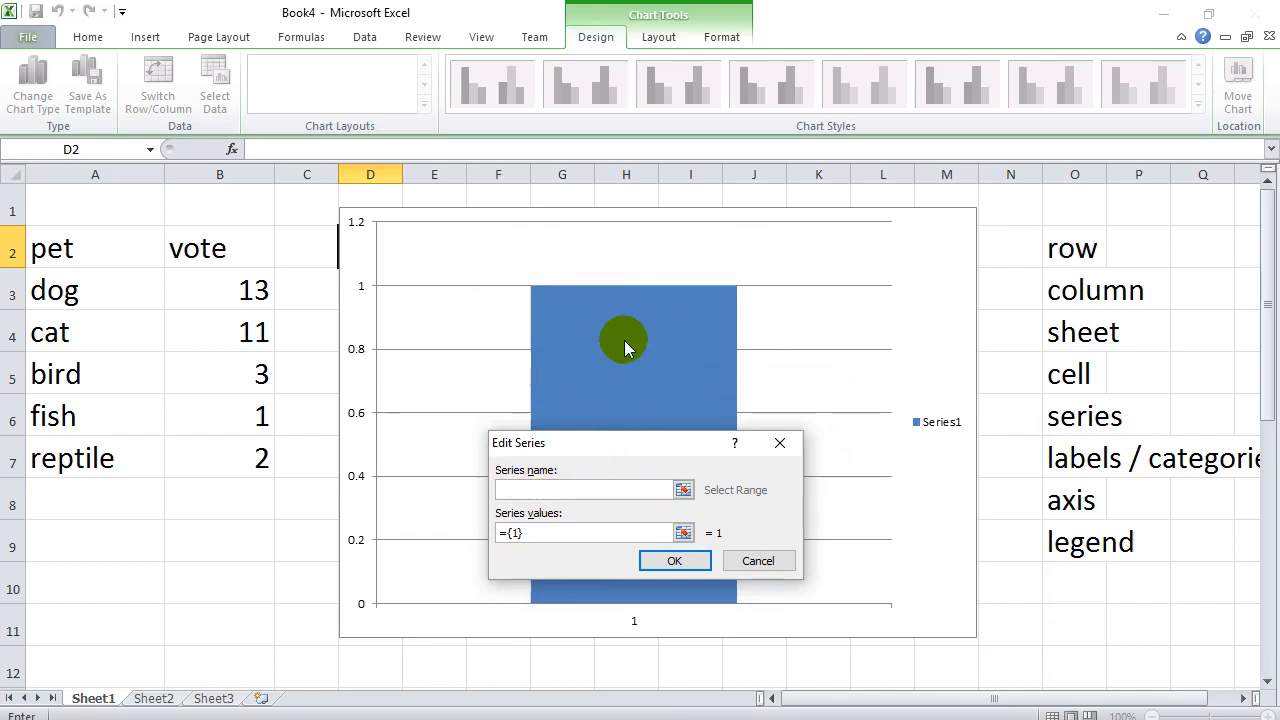
{"action": "left_click", "coordinate": [585, 489]}
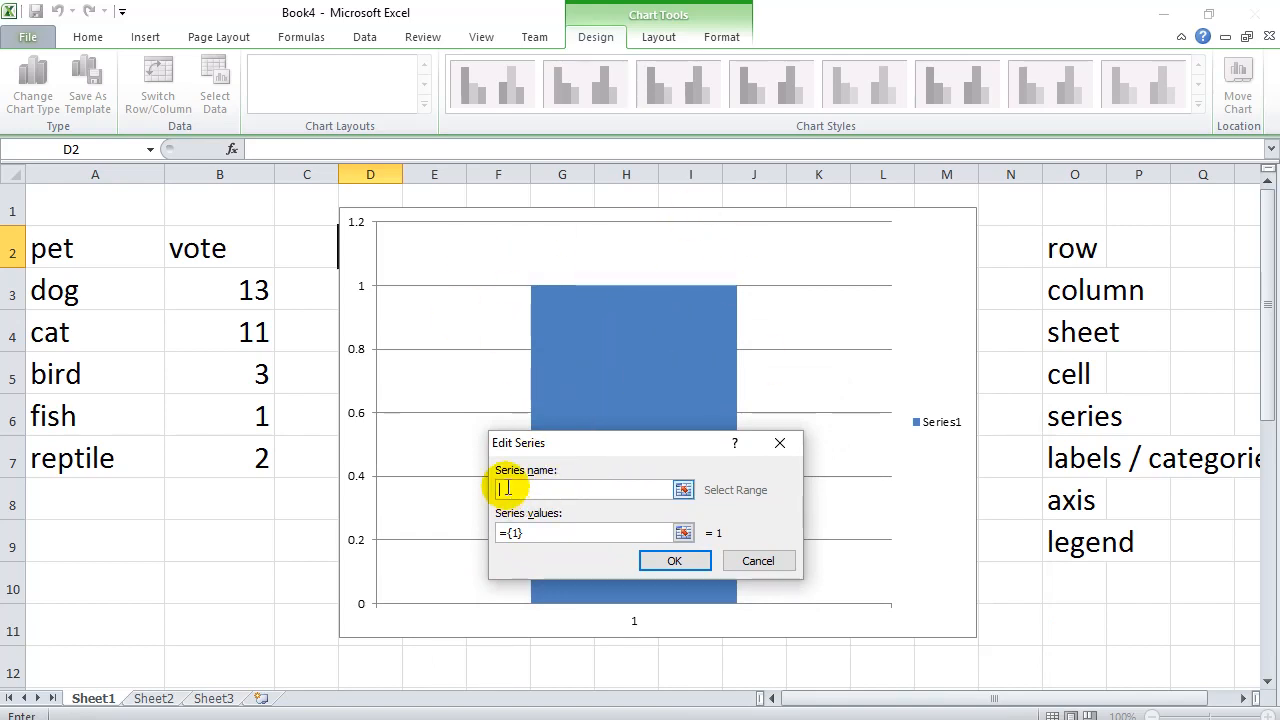
{"action": "mouse_move", "coordinate": [528, 490]}
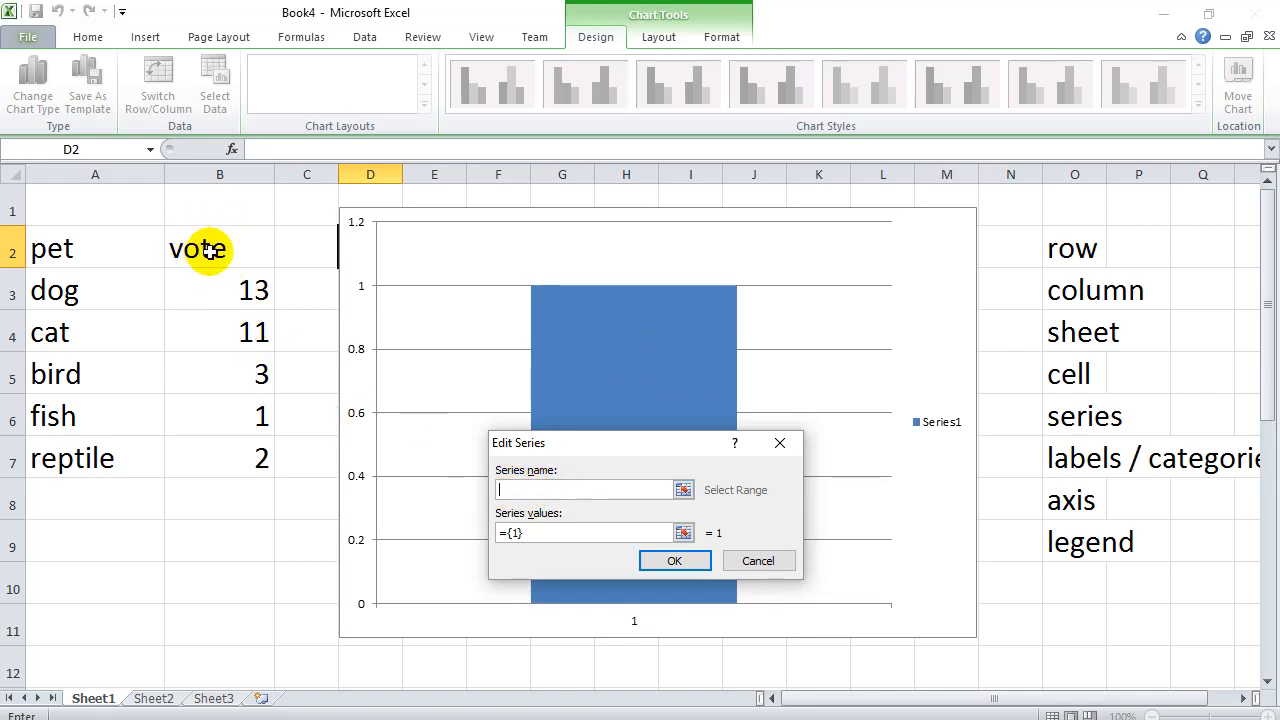
{"action": "left_click", "coordinate": [219, 248]}
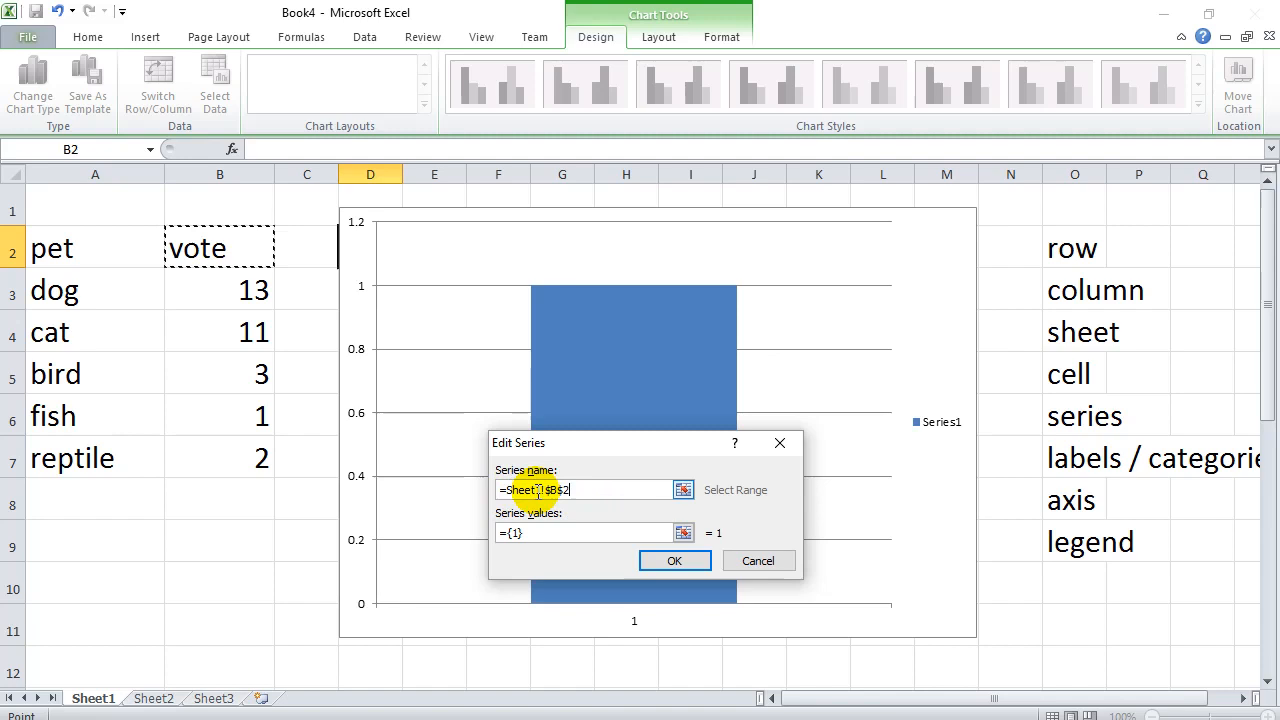
{"action": "left_click", "coordinate": [575, 489]}
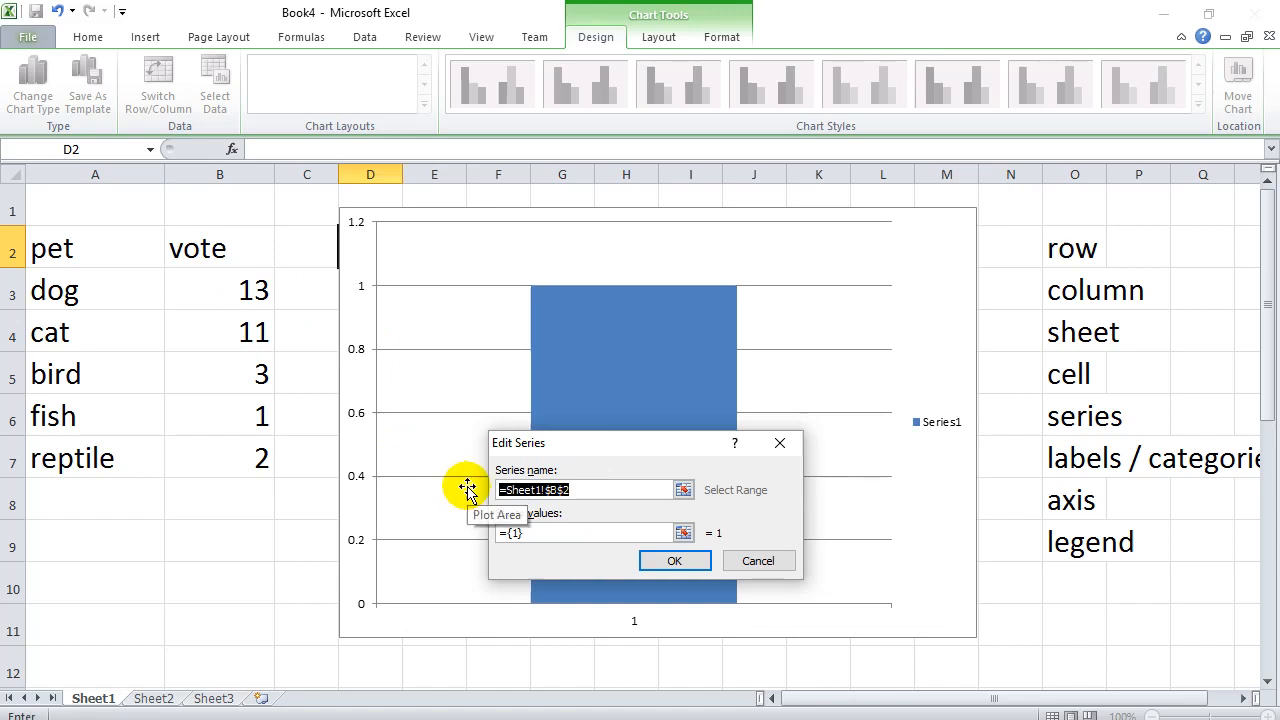
{"action": "type", "text": "Votes"}
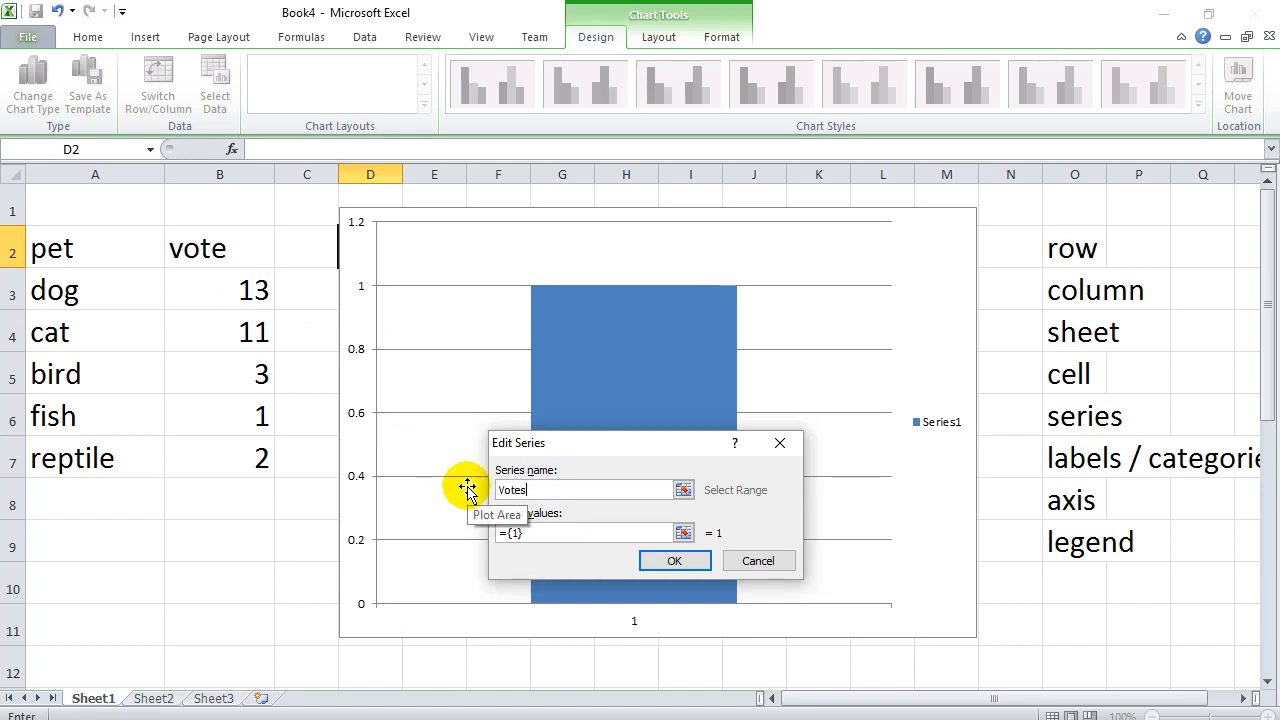
{"action": "mouse_move", "coordinate": [530, 607]}
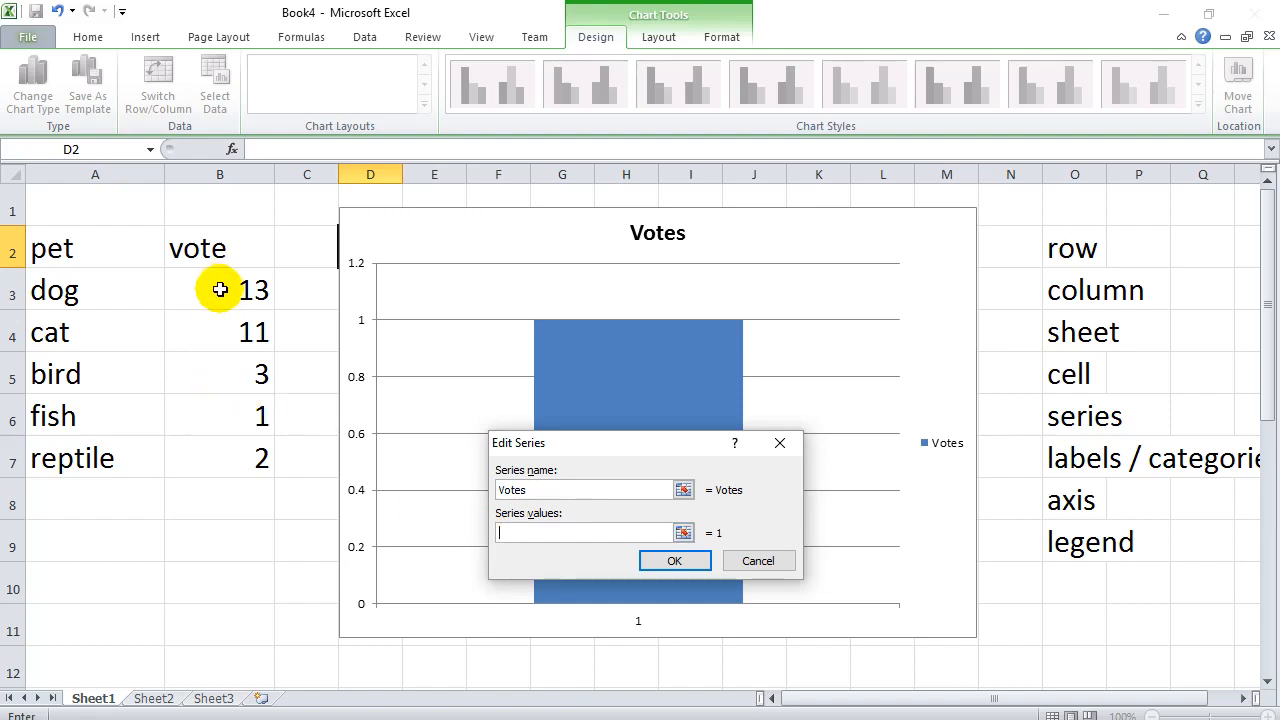
{"action": "left_click_drag", "start_coordinate": [220, 290], "coordinate": [220, 458]}
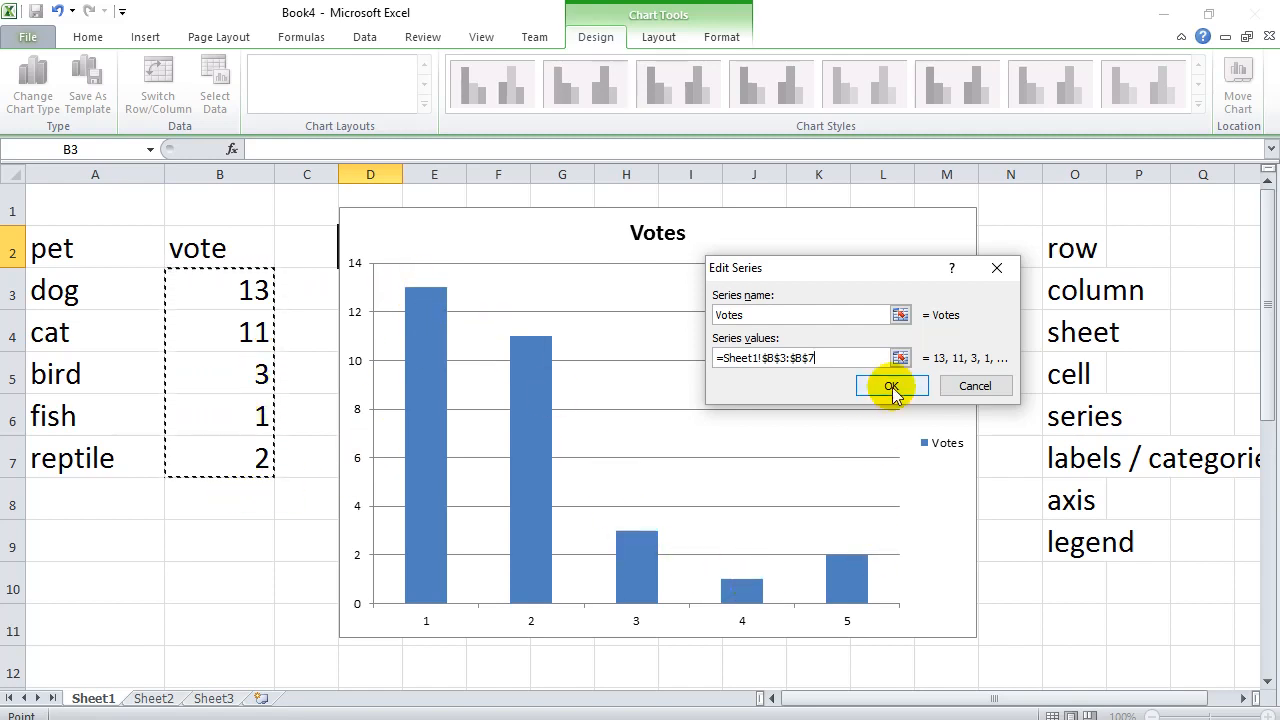
{"action": "left_click", "coordinate": [891, 386]}
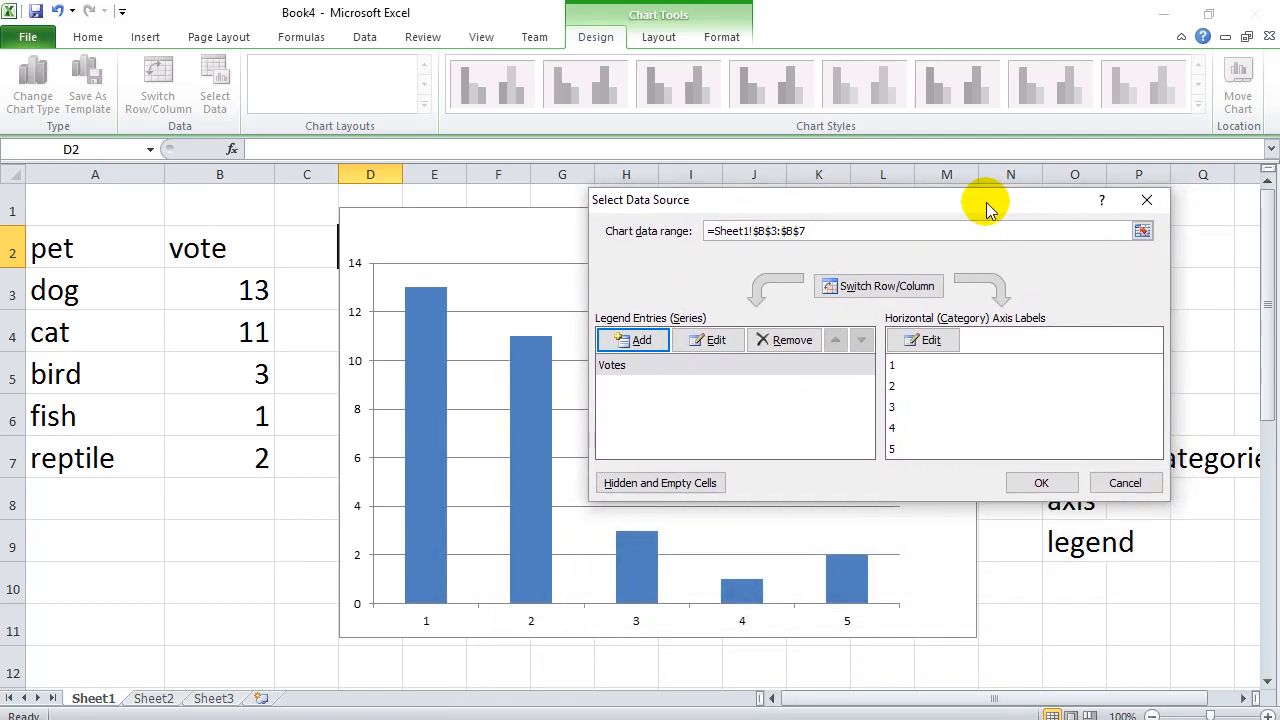
{"action": "mouse_move", "coordinate": [425, 635]}
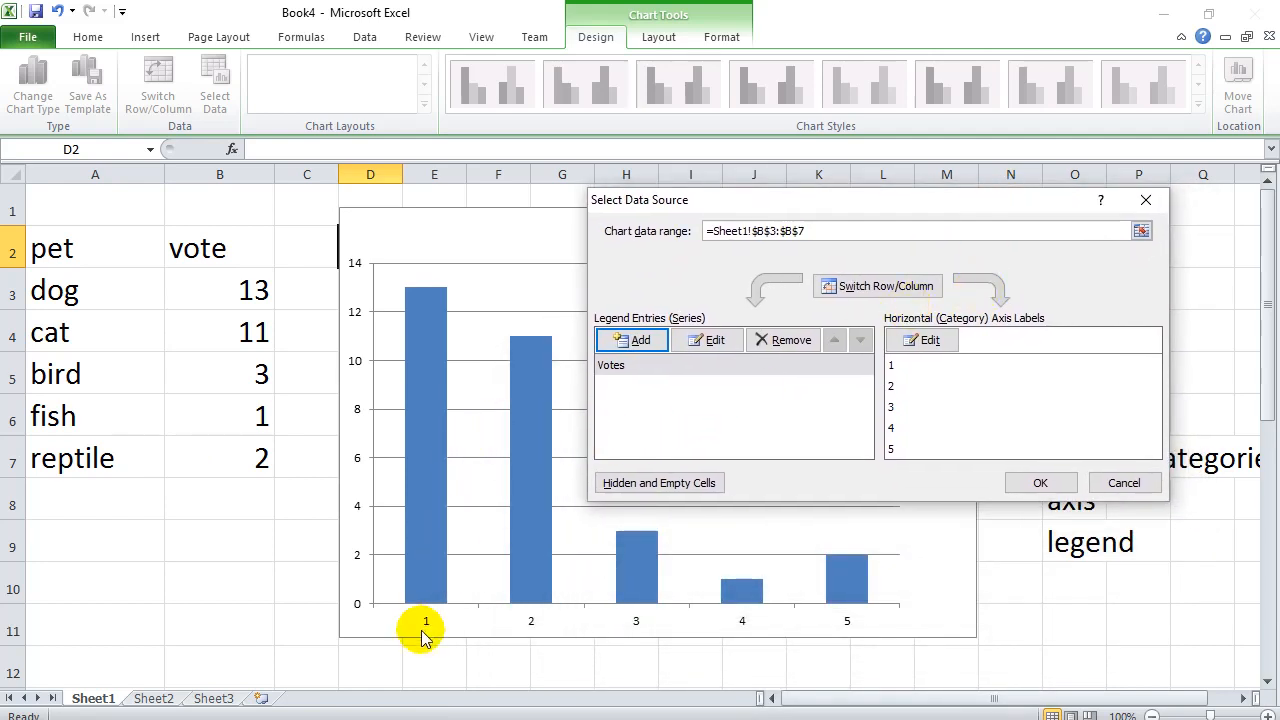
{"action": "mouse_move", "coordinate": [857, 630]}
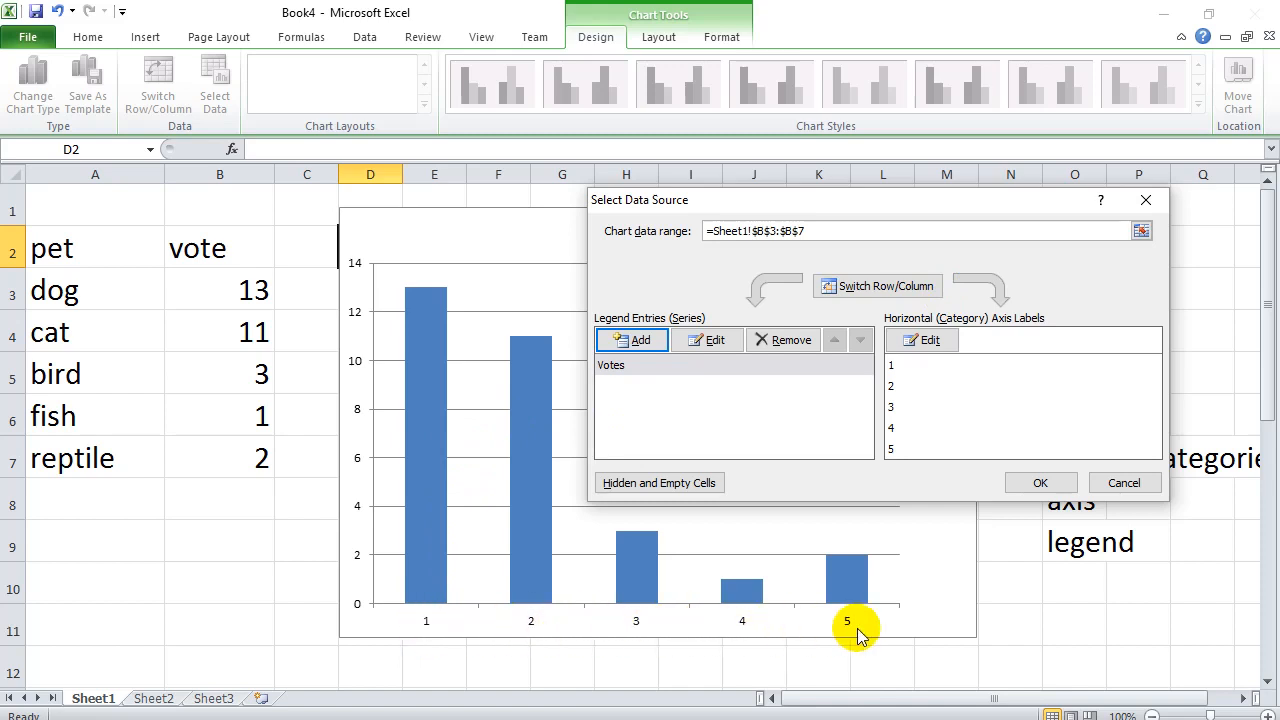
{"action": "mouse_move", "coordinate": [52, 415]}
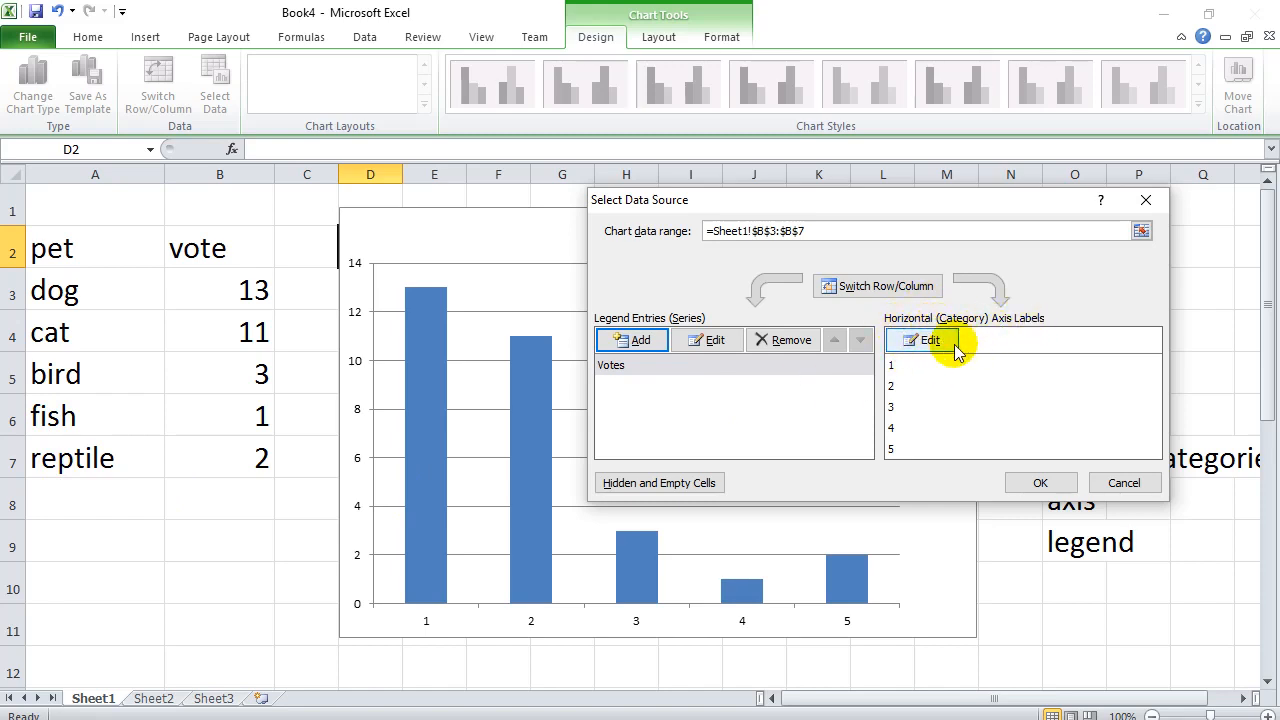
- Set the category axis labels to the pet names A3:A7 and close Select Data Source
{"action": "left_click", "coordinate": [922, 340]}
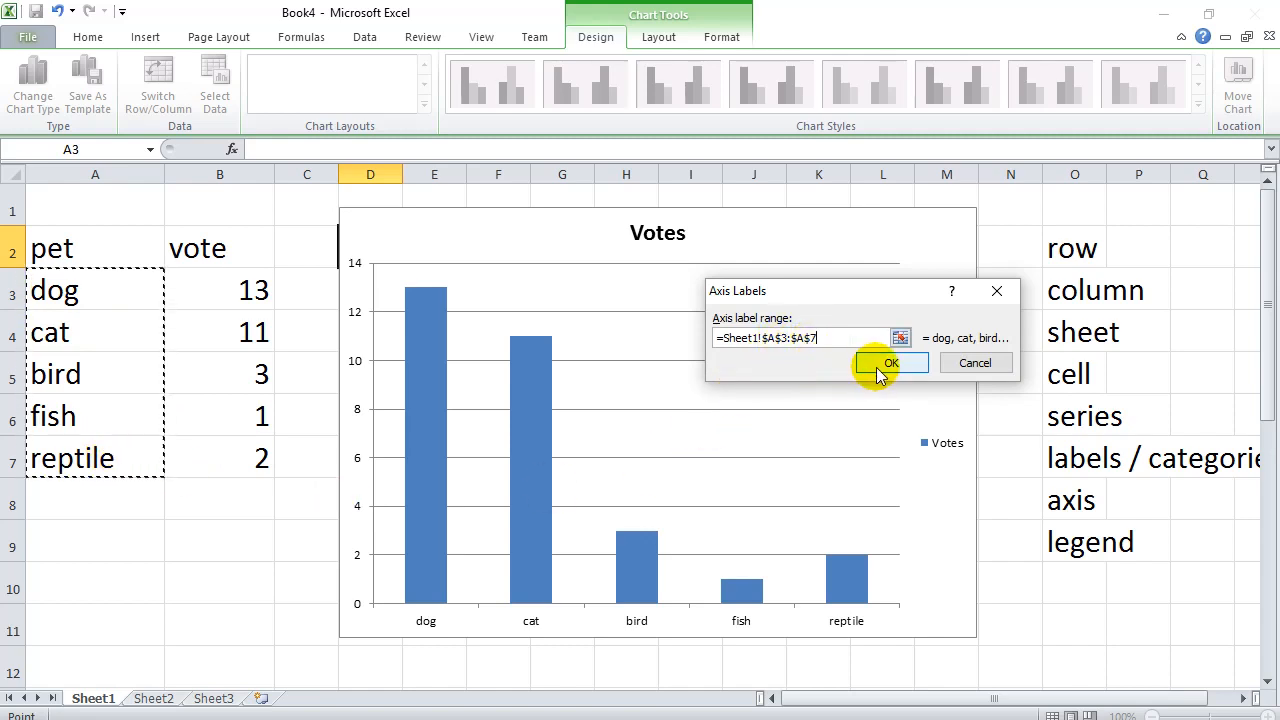
{"action": "left_click", "coordinate": [890, 362]}
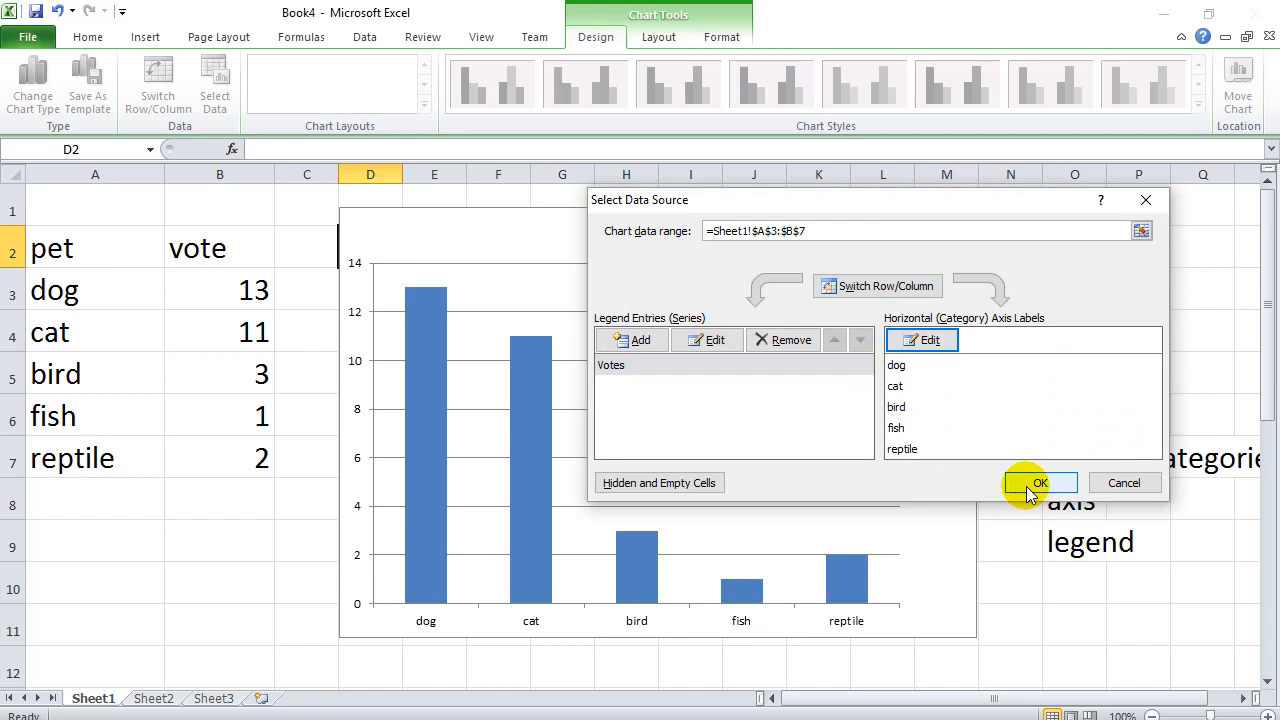
{"action": "left_click", "coordinate": [1040, 483]}
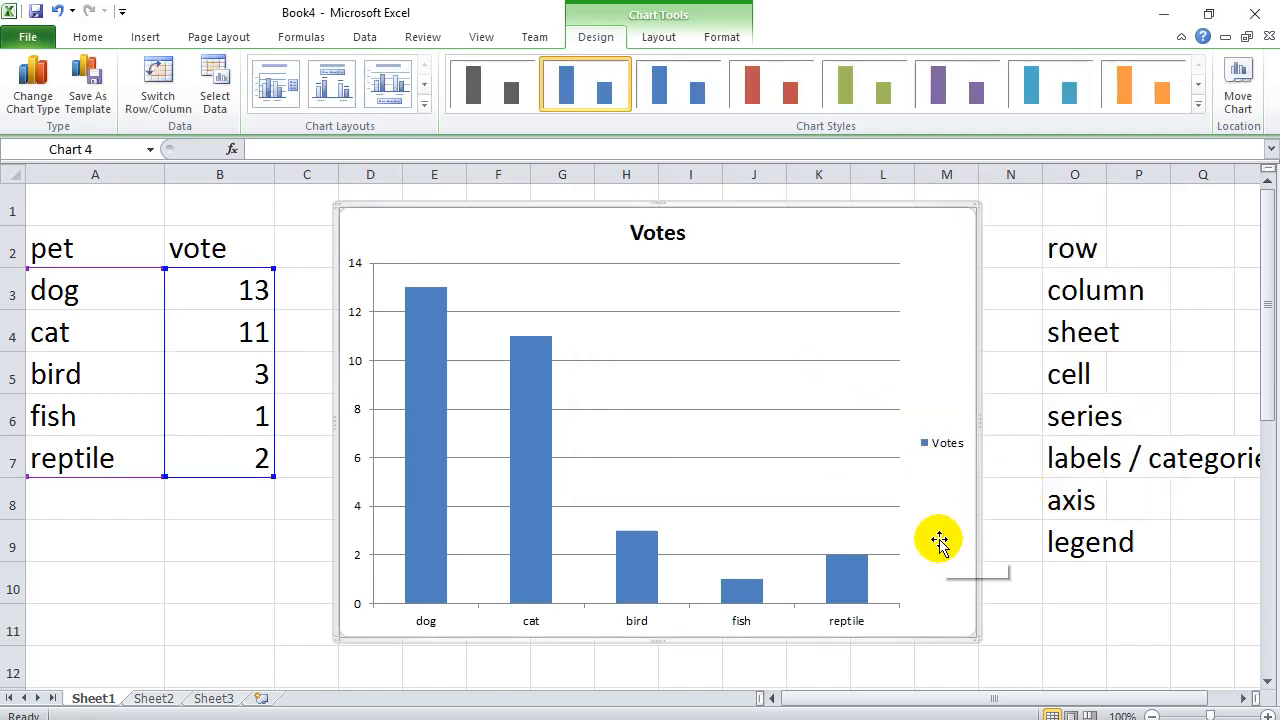
{"action": "mouse_move", "coordinate": [937, 540]}
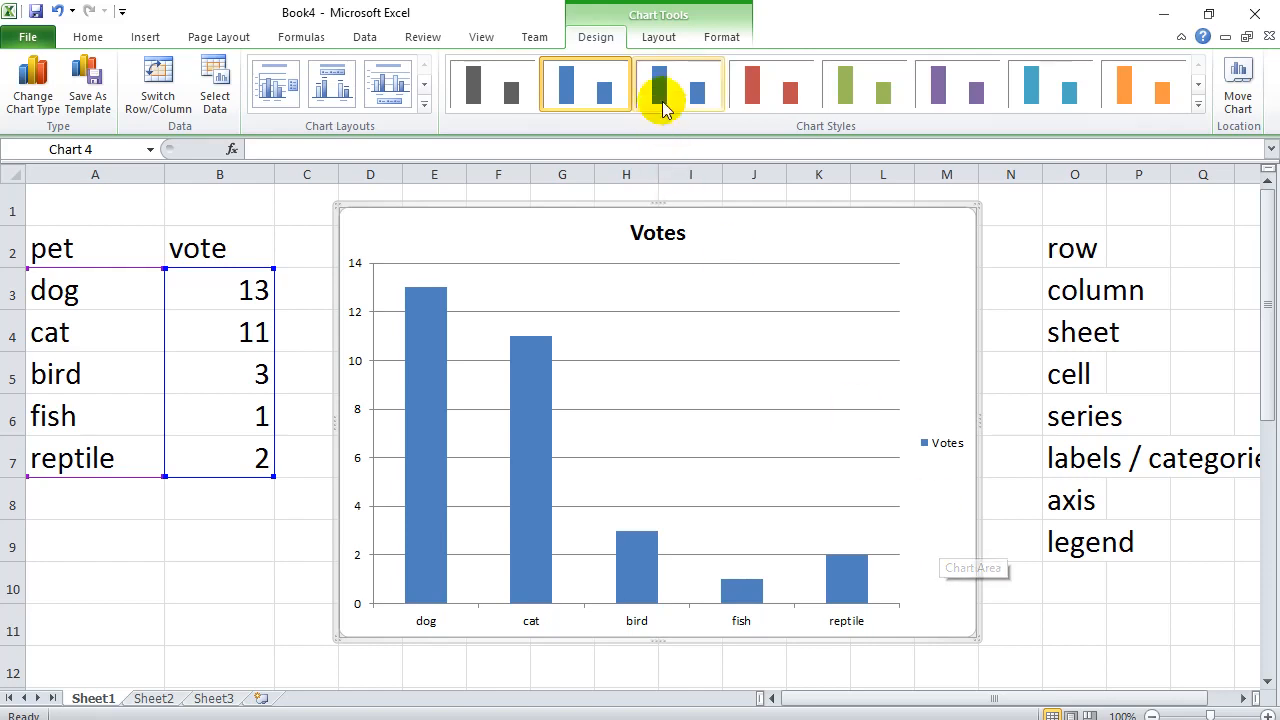
{"action": "left_click", "coordinate": [658, 37]}
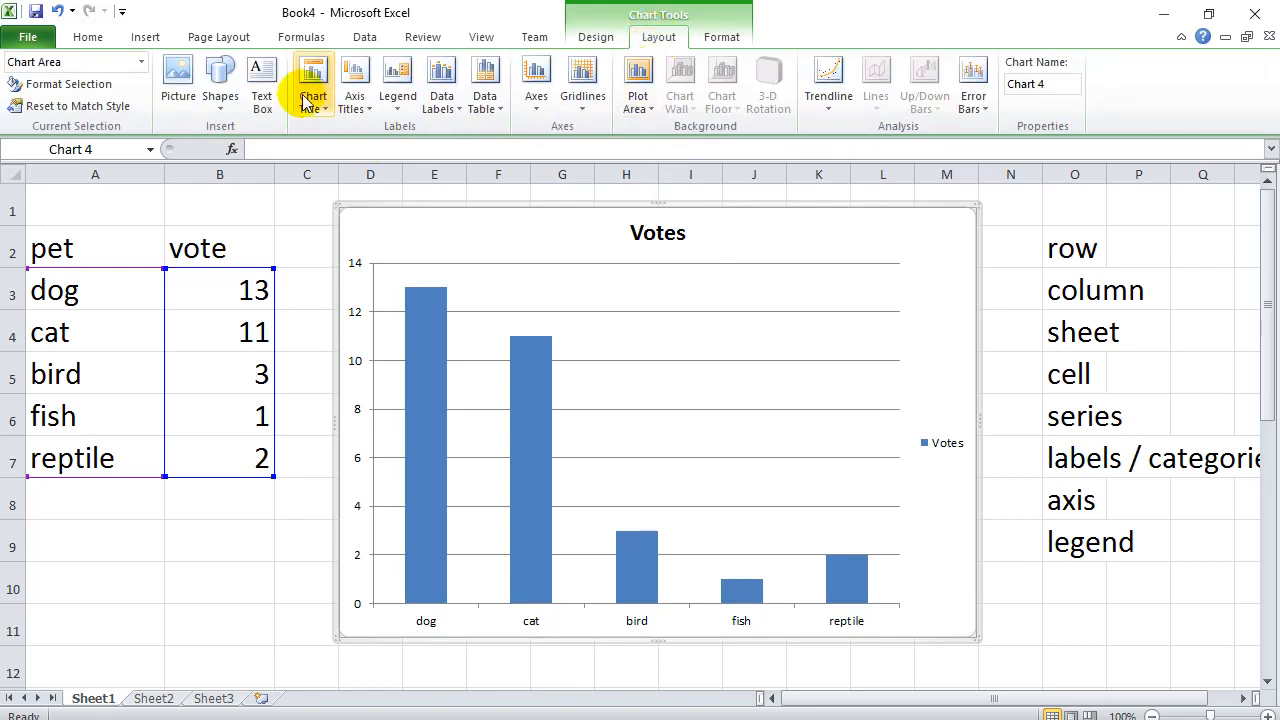
{"action": "mouse_move", "coordinate": [355, 82]}
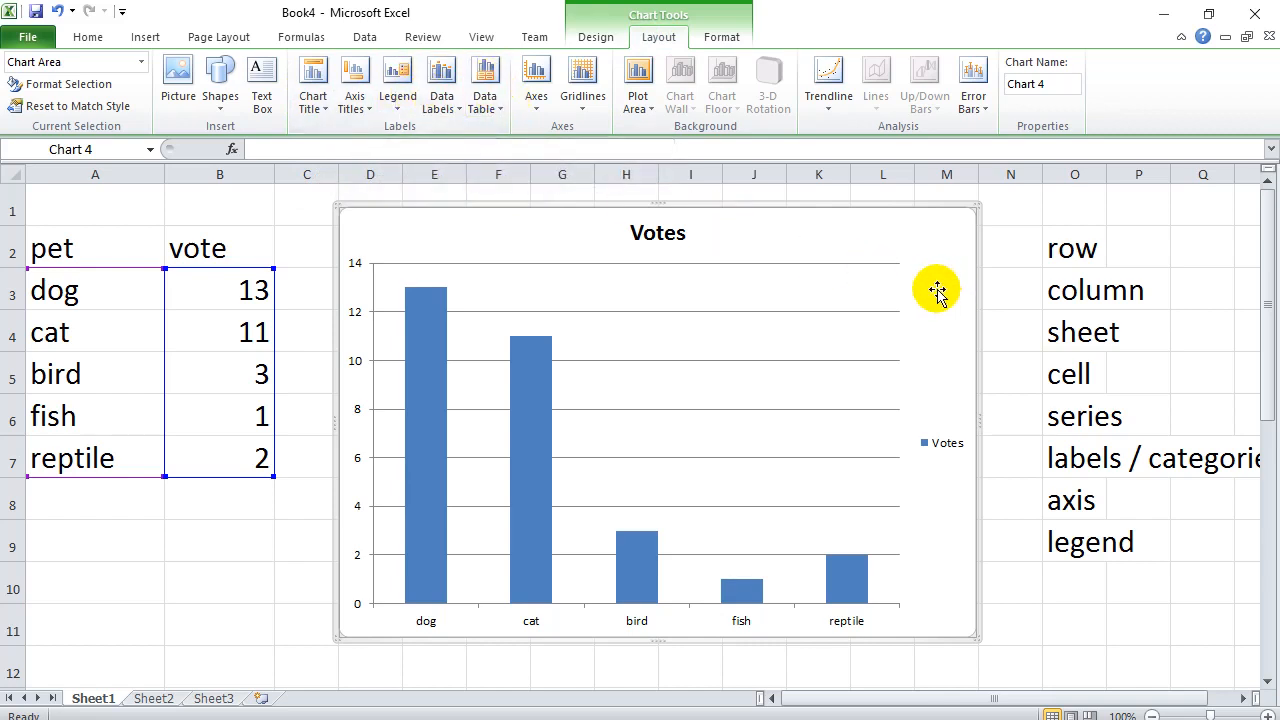
{"action": "left_click", "coordinate": [370, 247]}
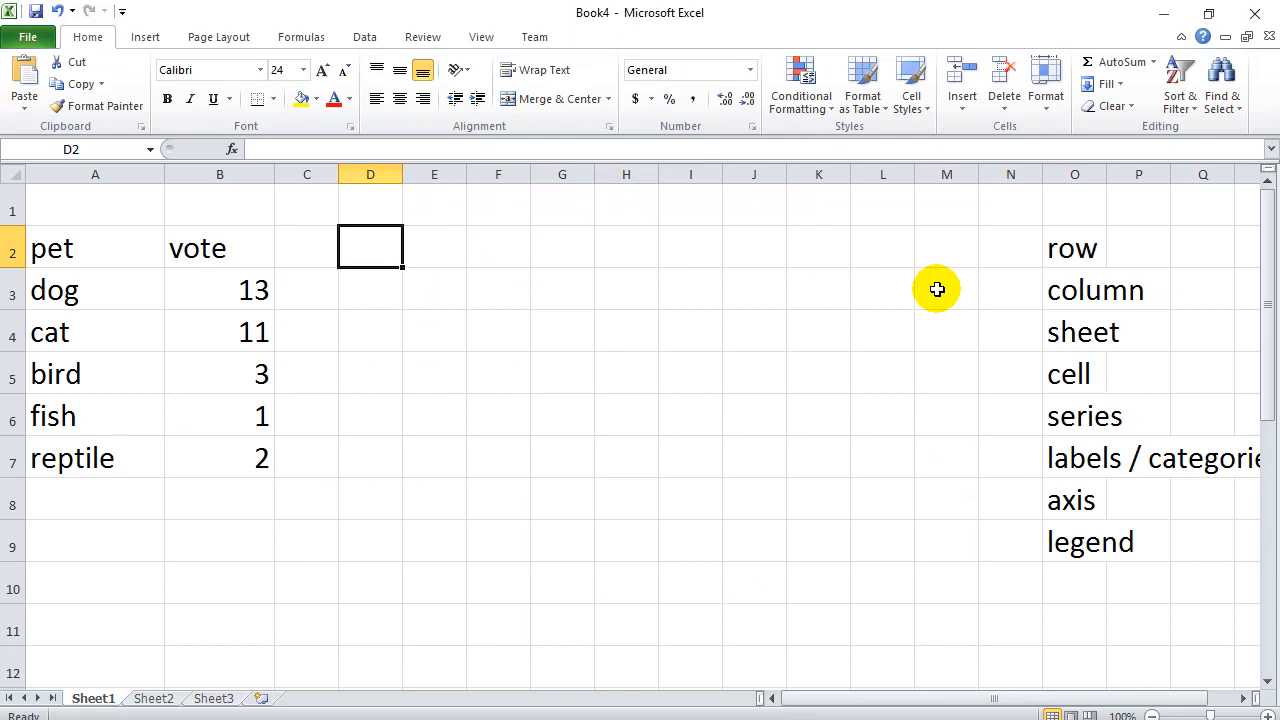
{"action": "mouse_move", "coordinate": [514, 308]}
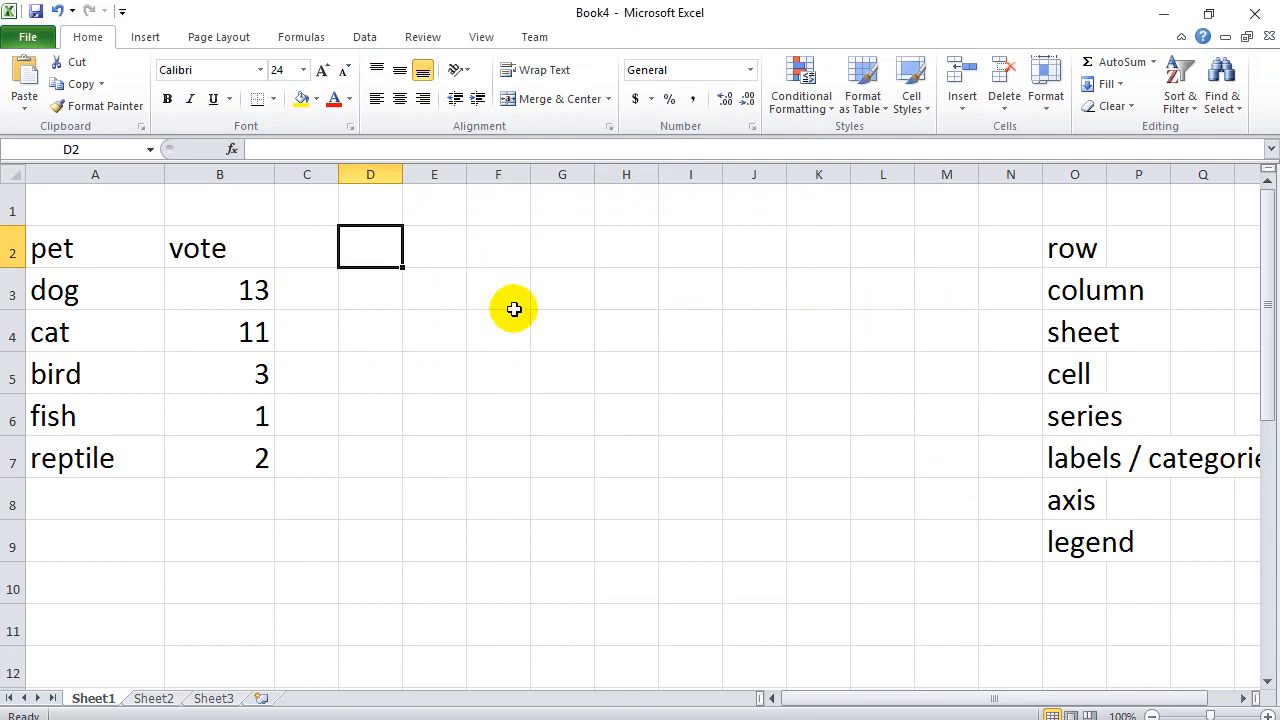
{"action": "mouse_move", "coordinate": [460, 306]}
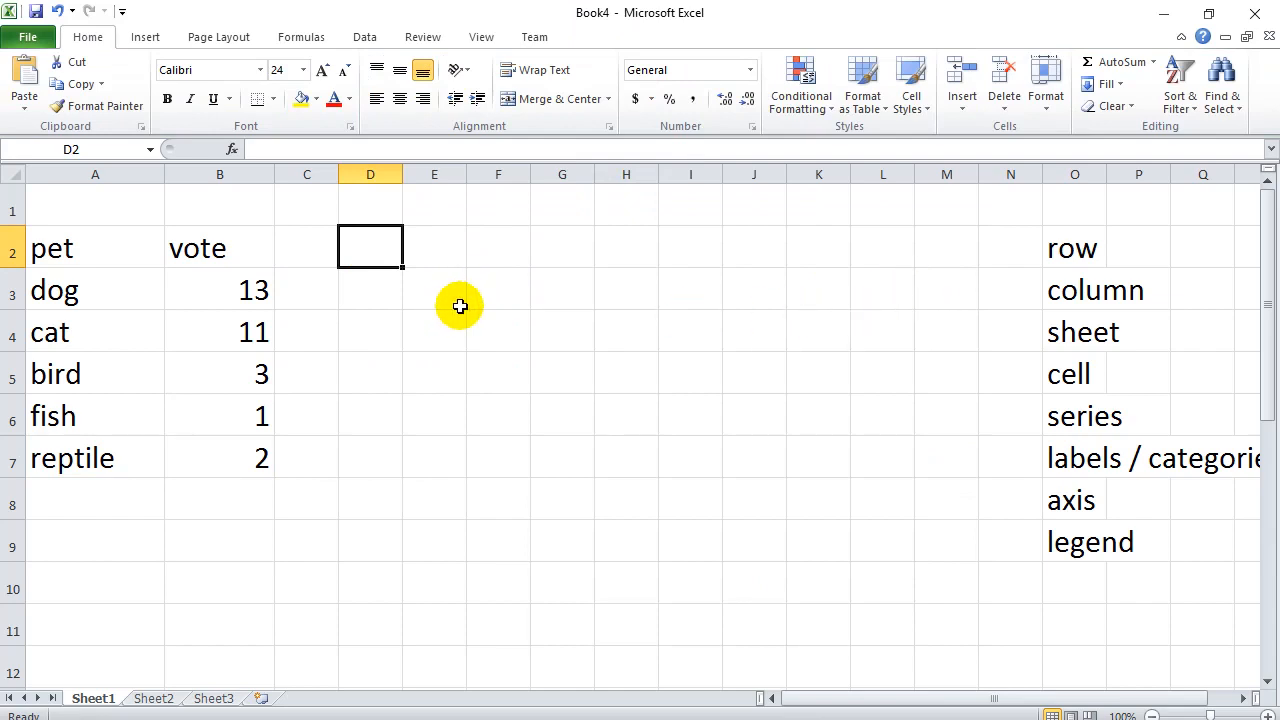
- Rebuild the column chart with a 'Votes' series B3:B7 and pet-name labels A3:A7
{"action": "left_click", "coordinate": [380, 82]}
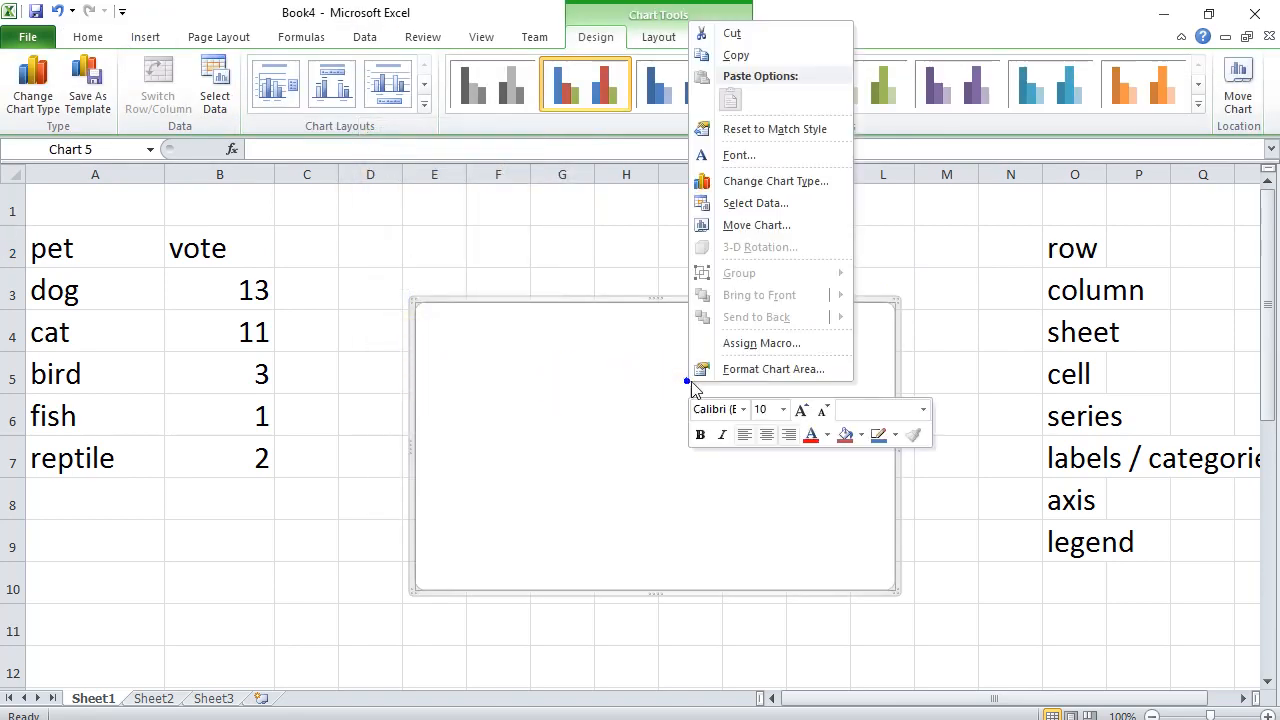
{"action": "mouse_move", "coordinate": [770, 203]}
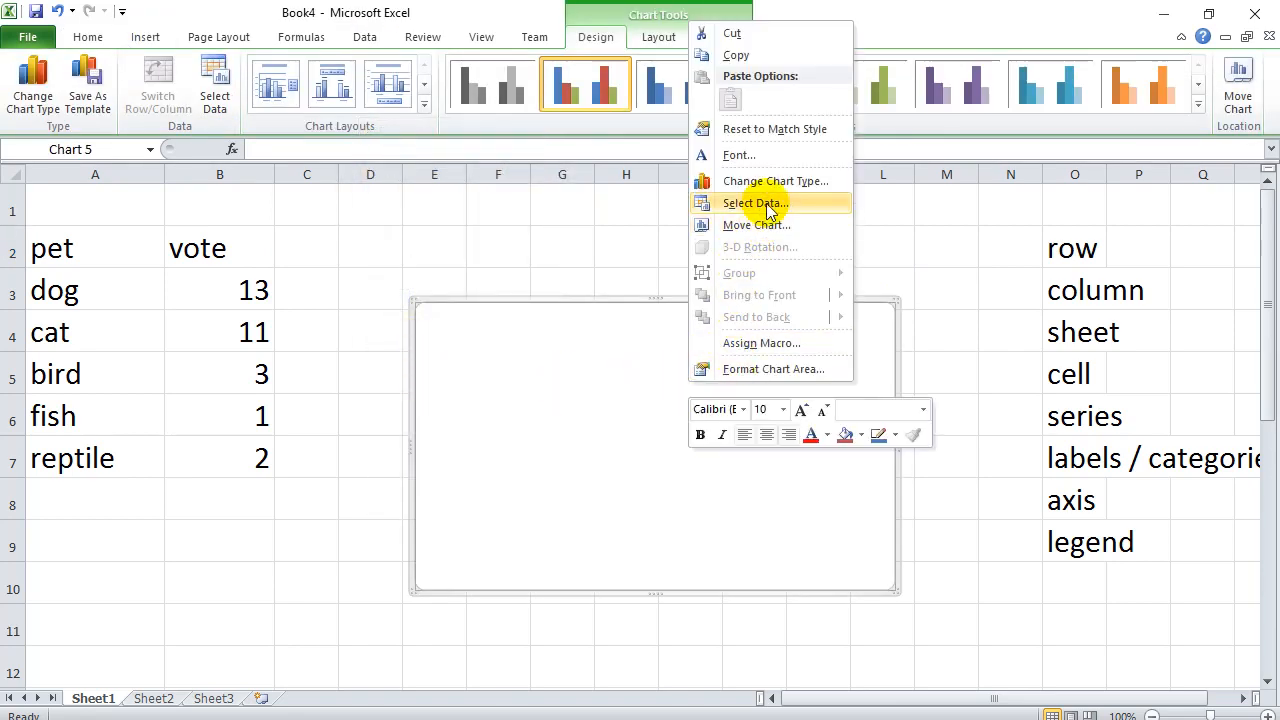
{"action": "left_click", "coordinate": [754, 203]}
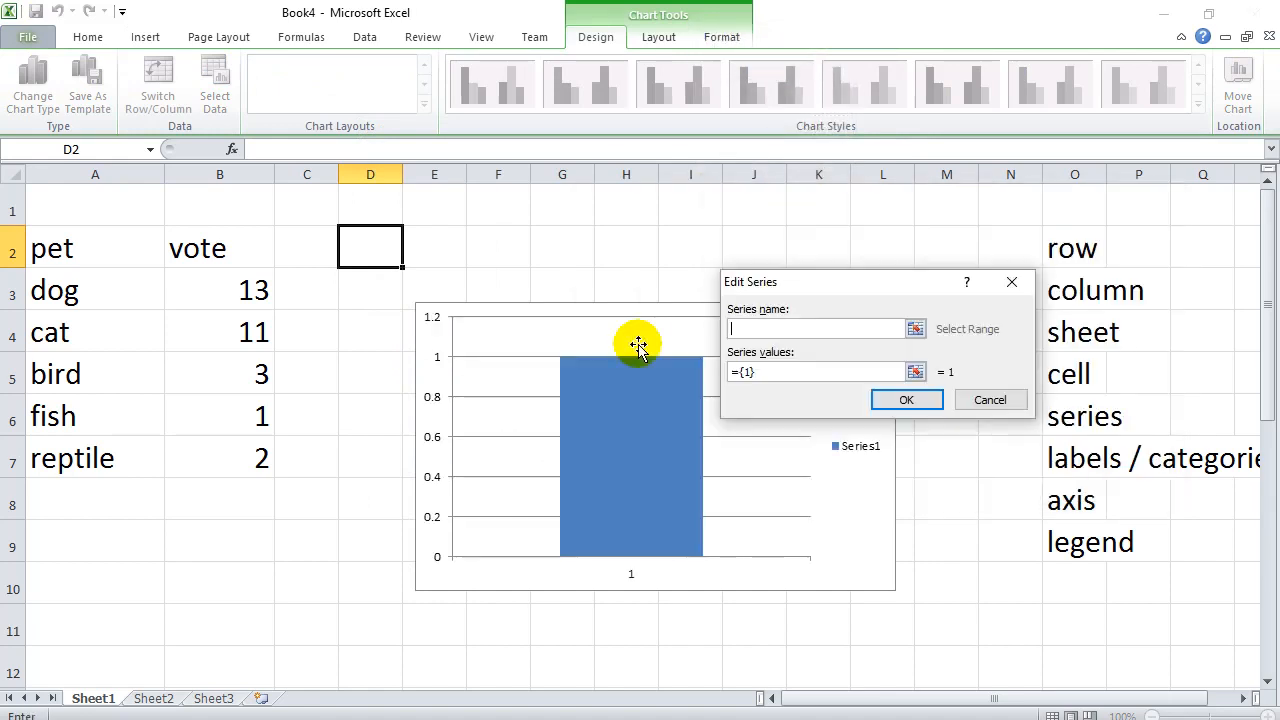
{"action": "type", "text": "Votes"}
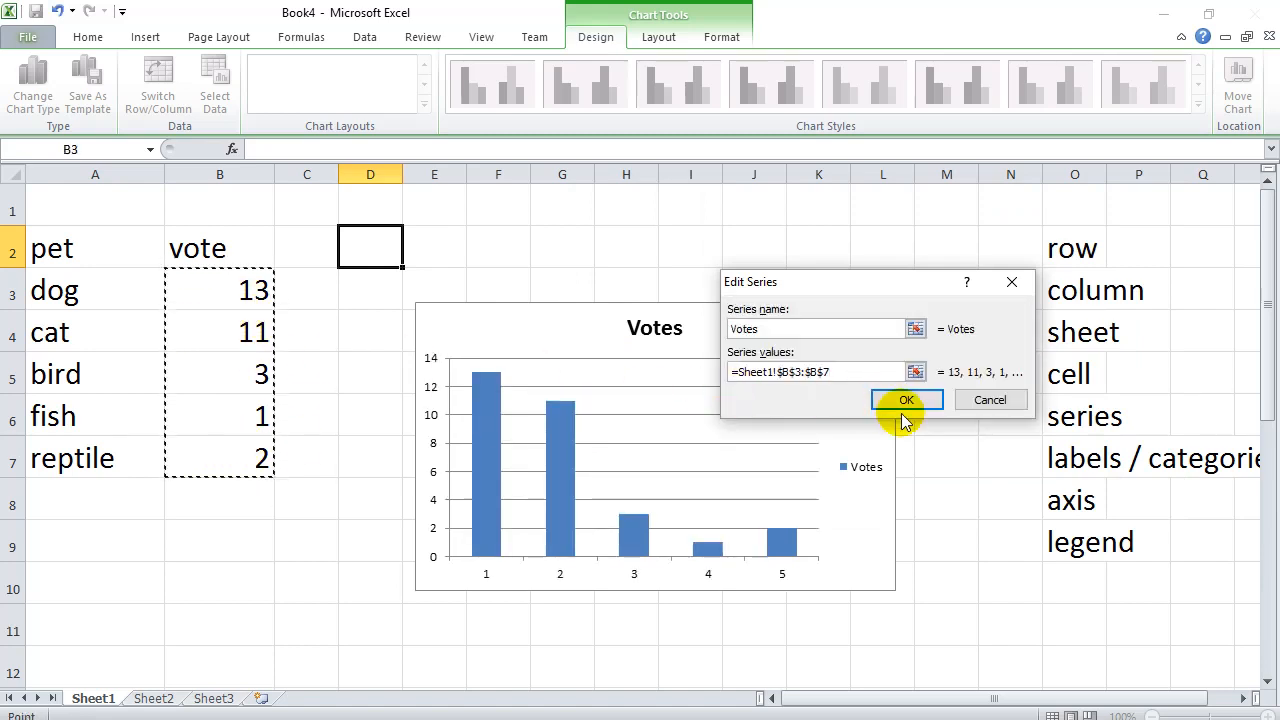
{"action": "left_click", "coordinate": [906, 400]}
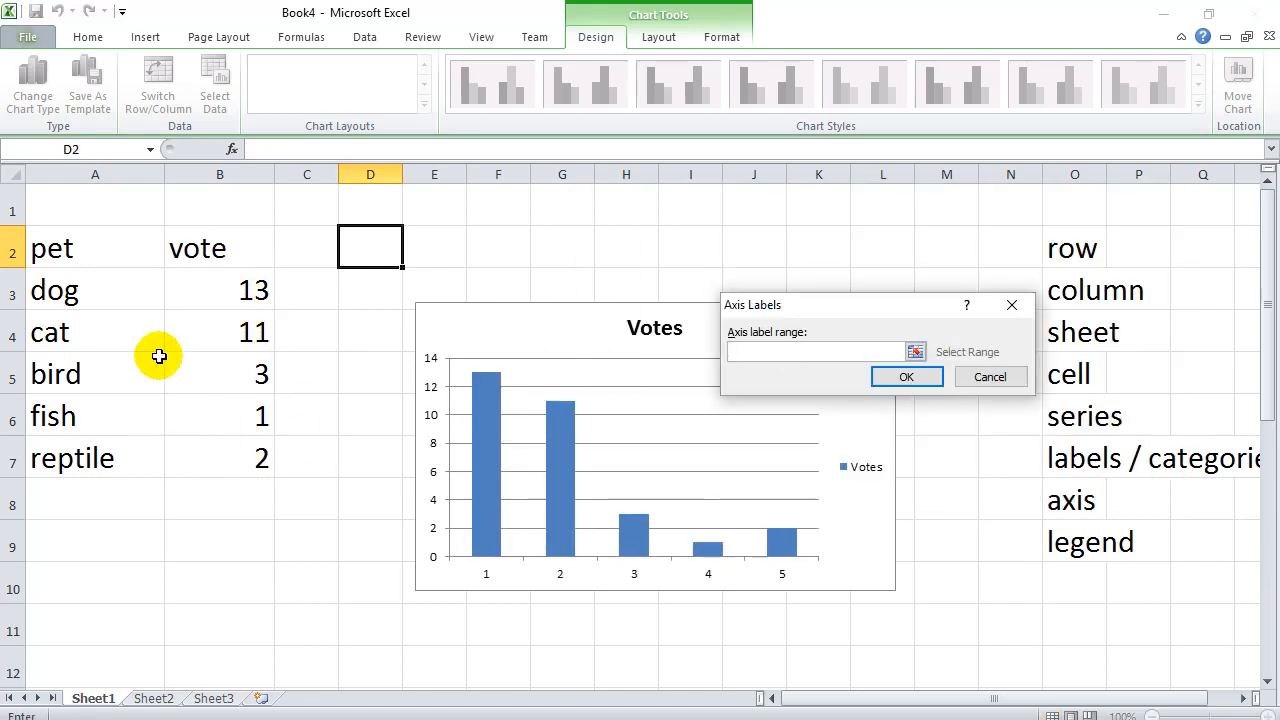
{"action": "left_click", "coordinate": [906, 376]}
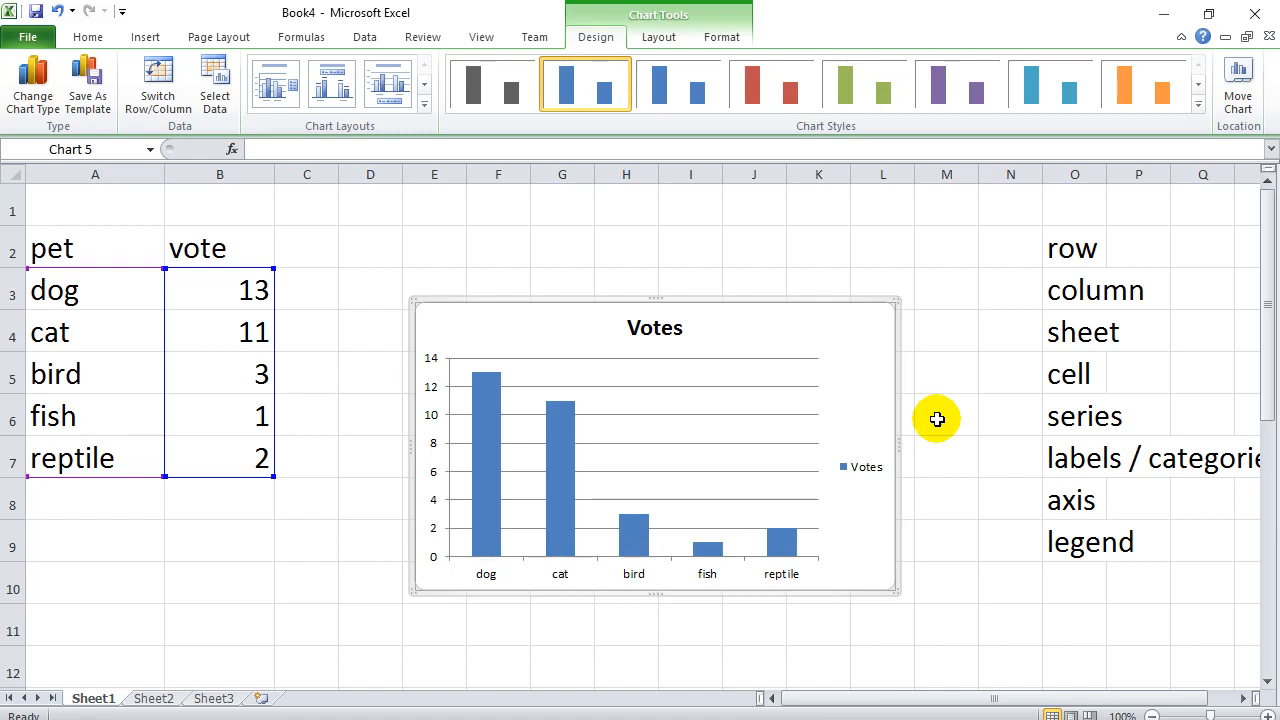
{"action": "mouse_move", "coordinate": [857, 355]}
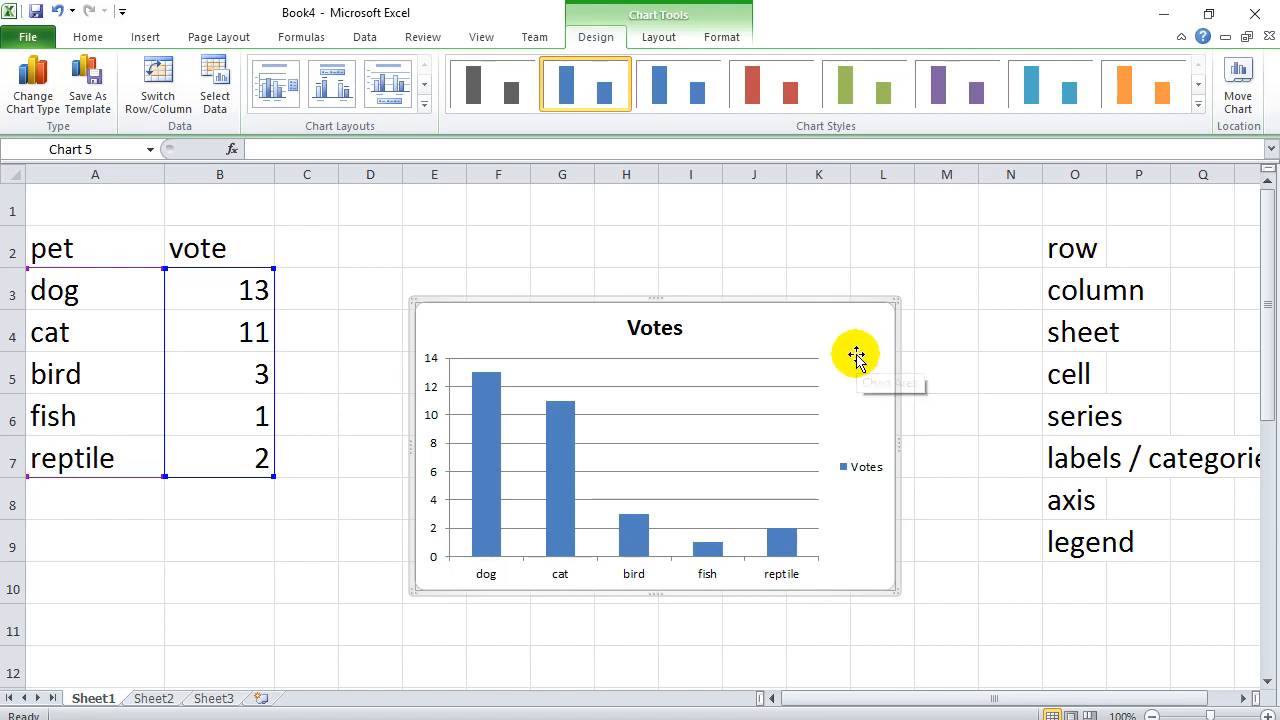
{"action": "right_click", "coordinate": [855, 355]}
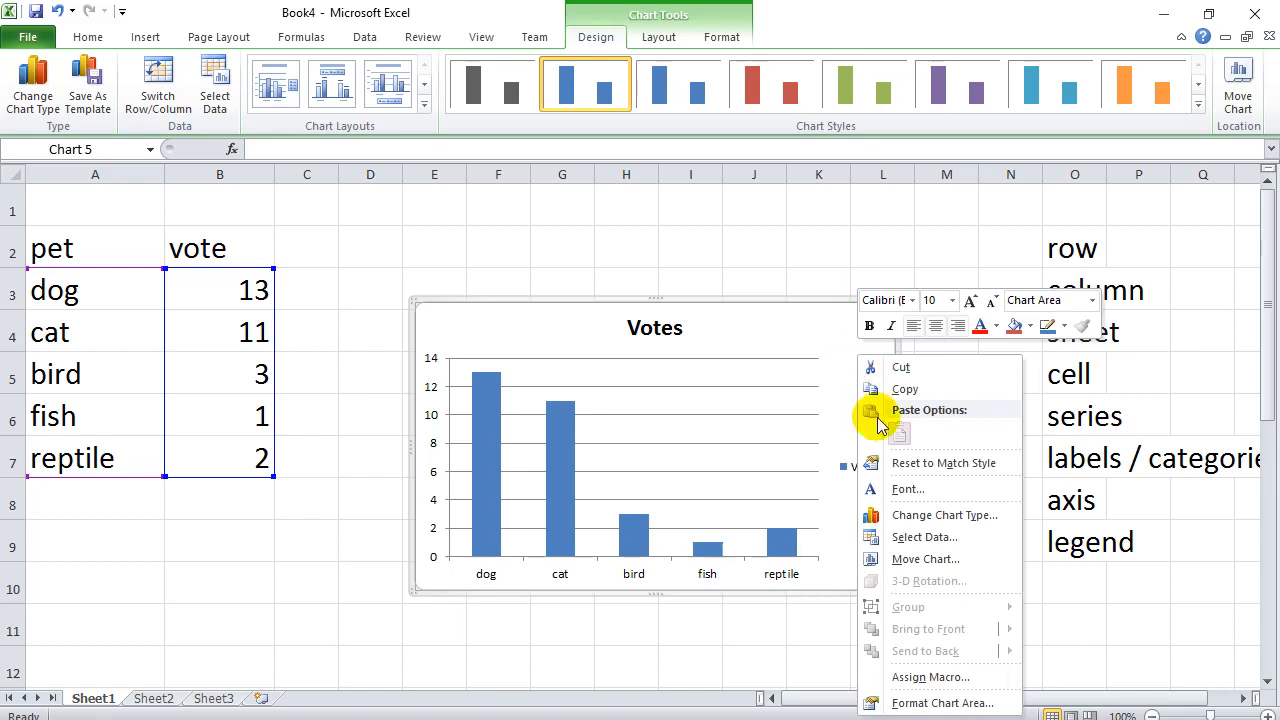
{"action": "left_click", "coordinate": [924, 537]}
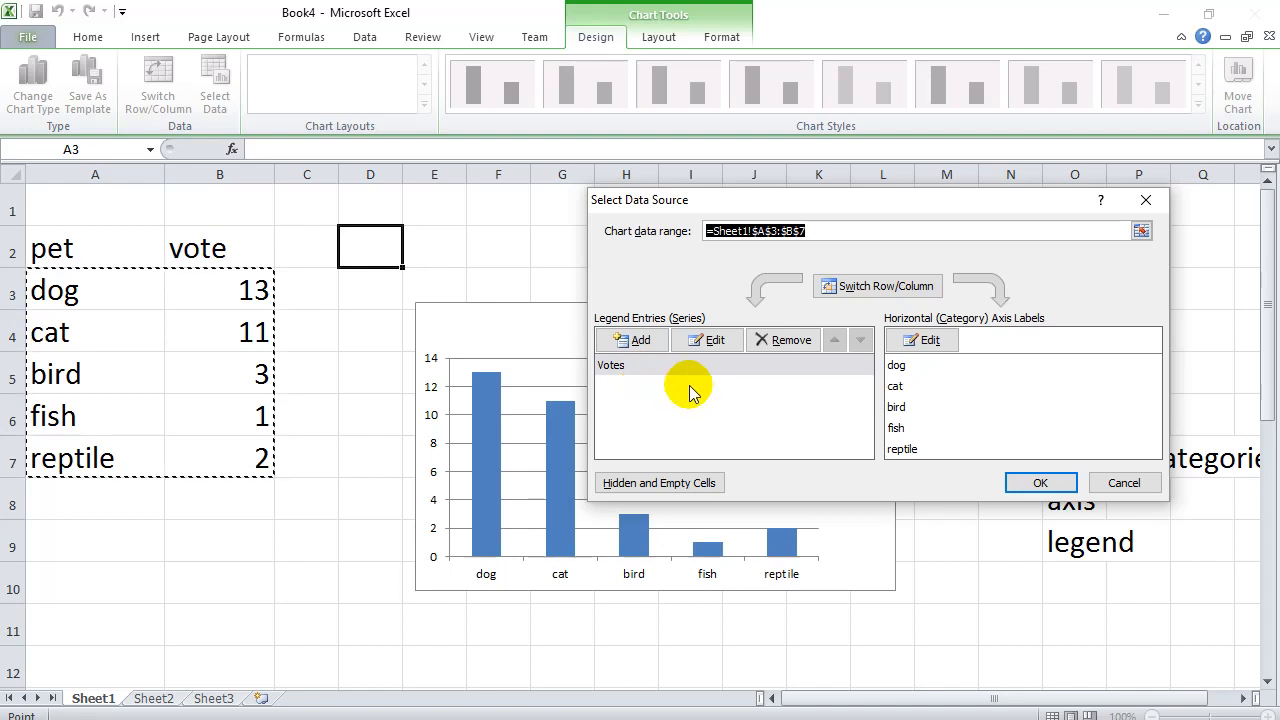
{"action": "mouse_move", "coordinate": [930, 395]}
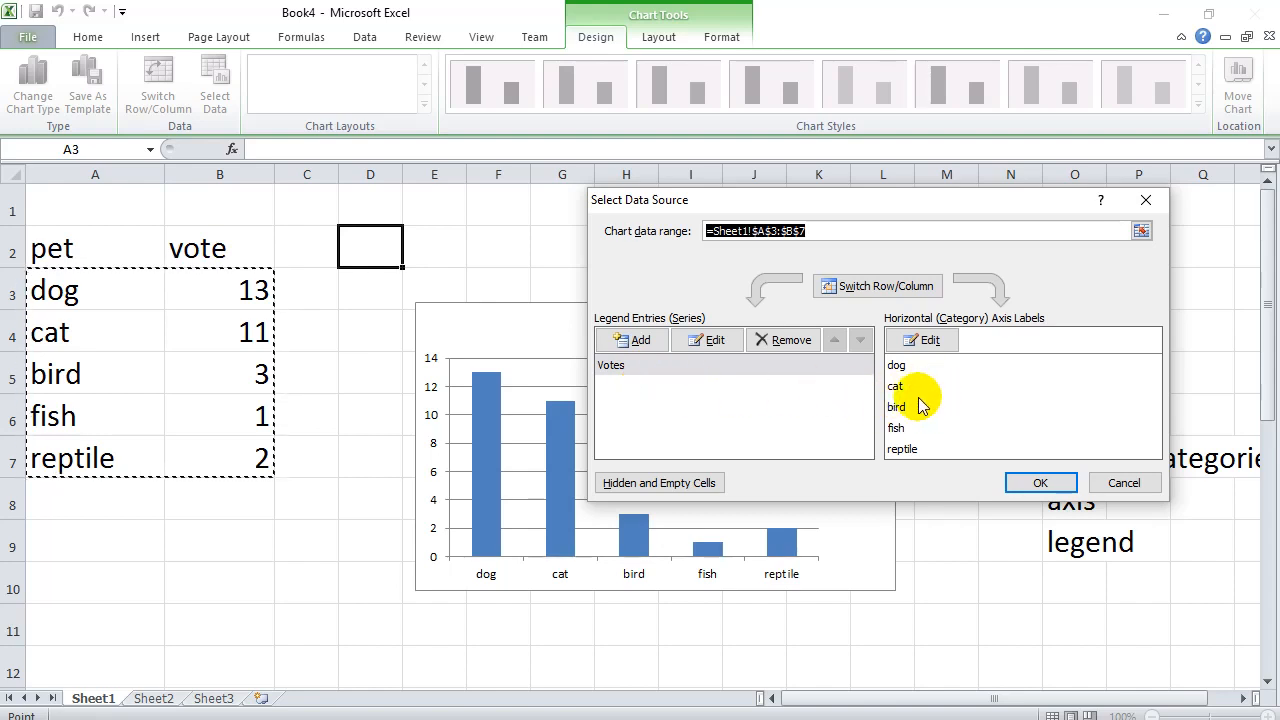
{"action": "left_click", "coordinate": [1040, 482]}
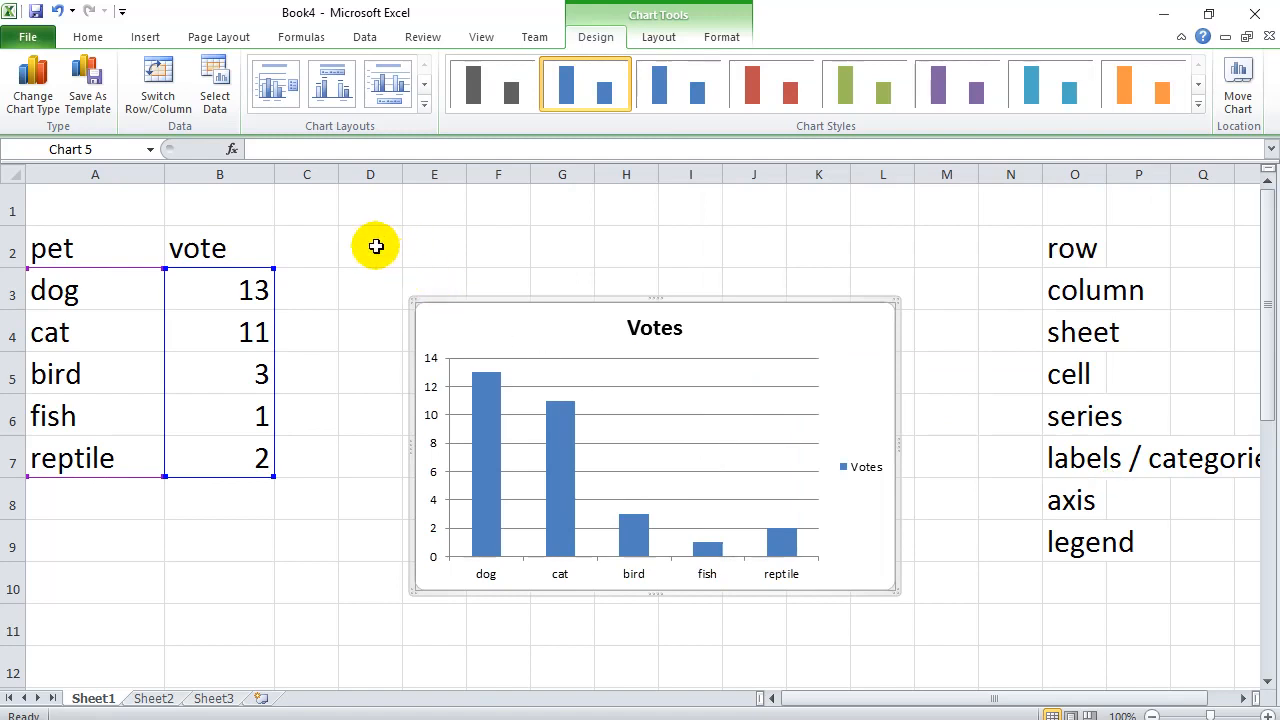
{"action": "left_click", "coordinate": [370, 246]}
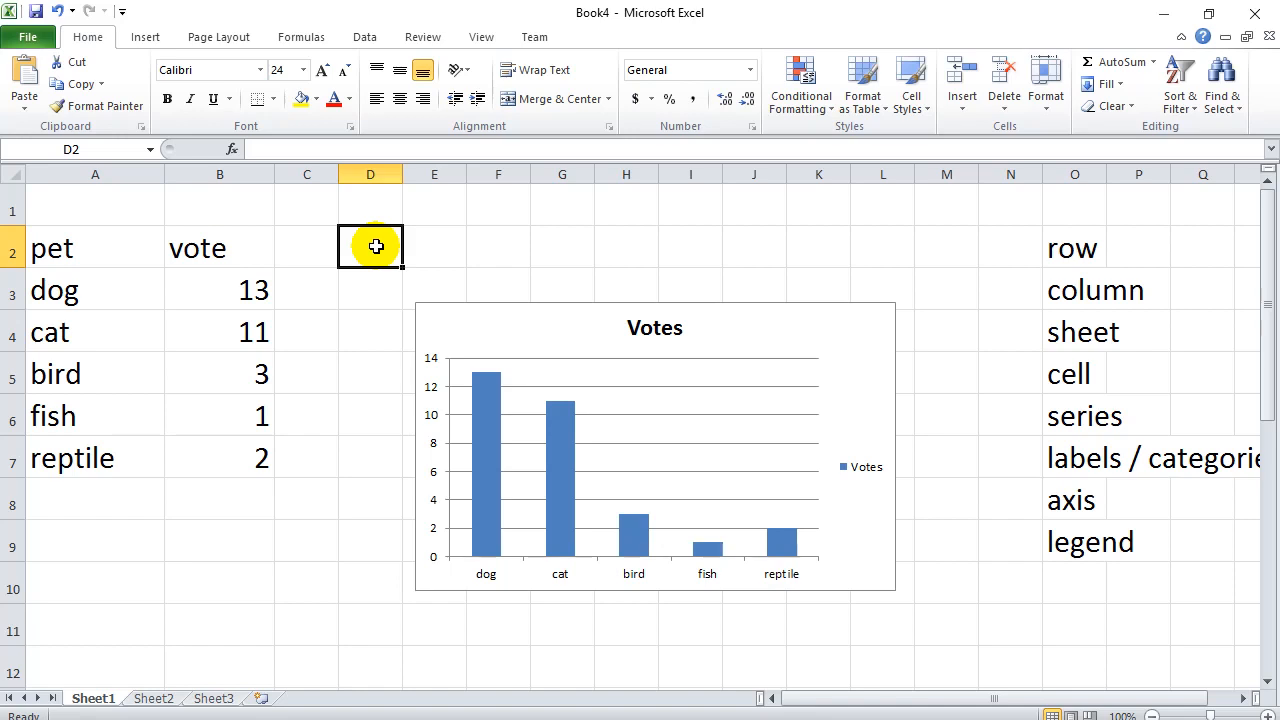
{"action": "mouse_move", "coordinate": [486, 578]}
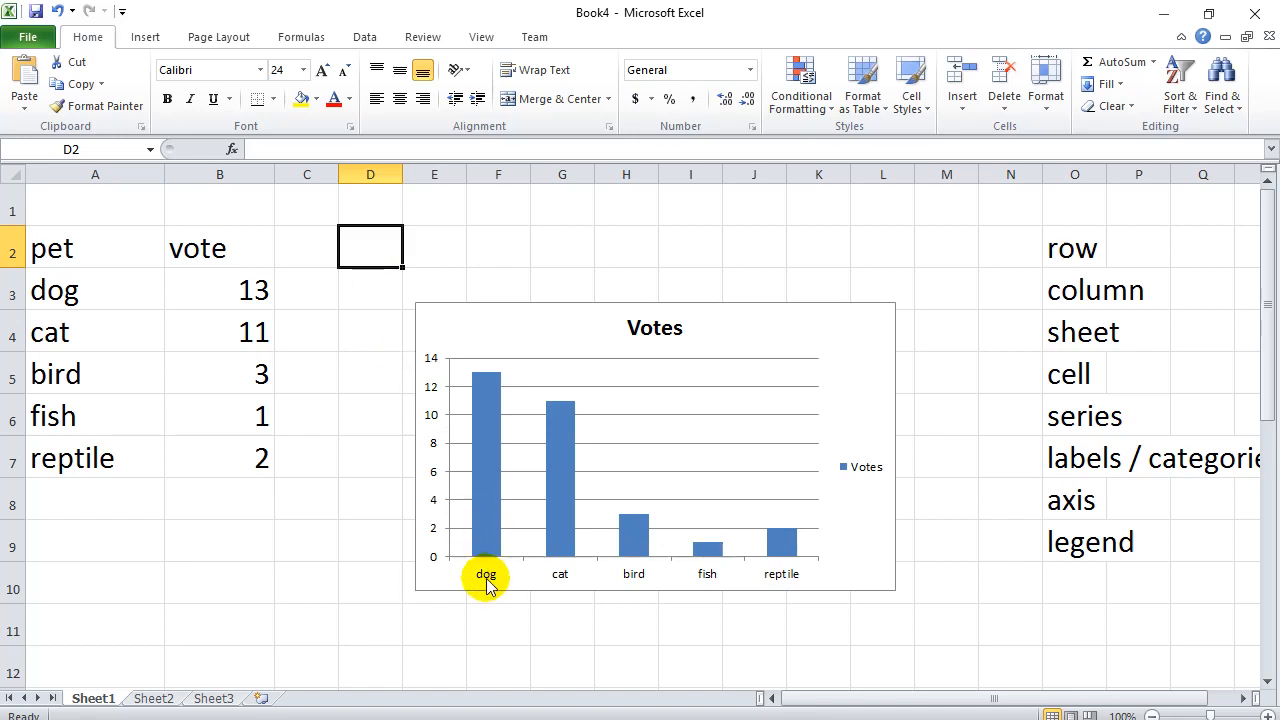
{"action": "mouse_move", "coordinate": [603, 597]}
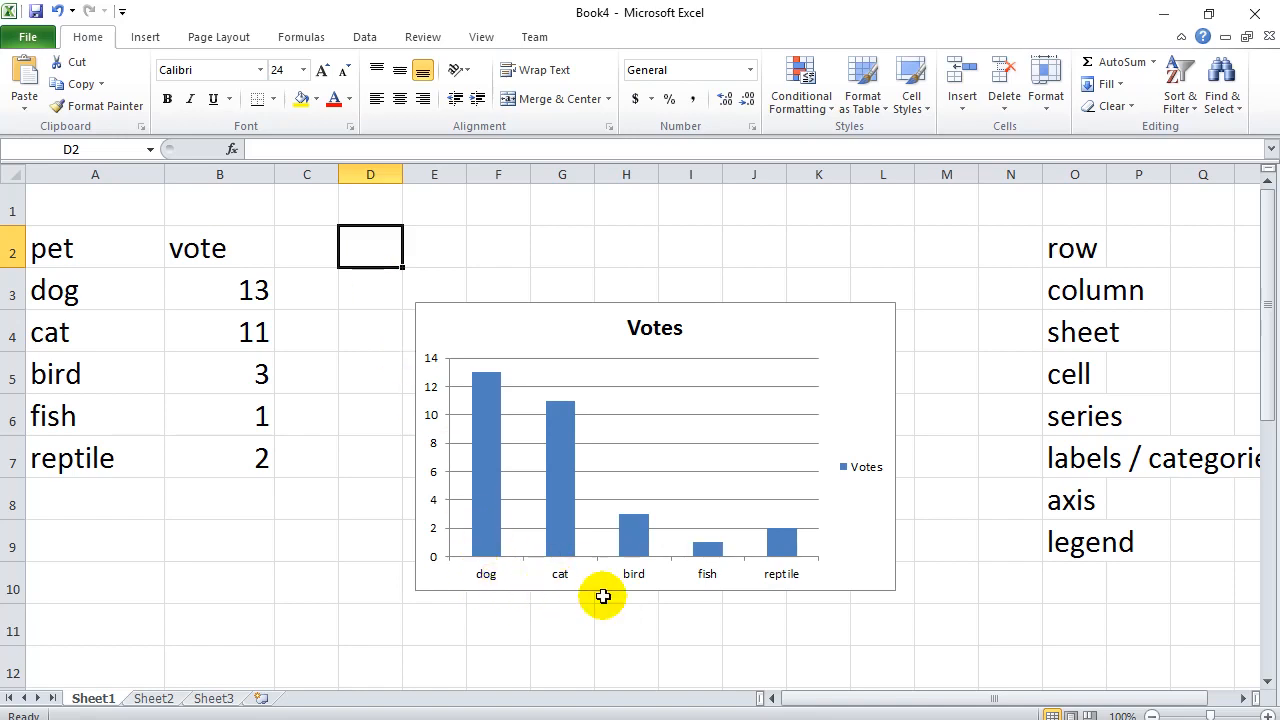
{"action": "mouse_move", "coordinate": [712, 588]}
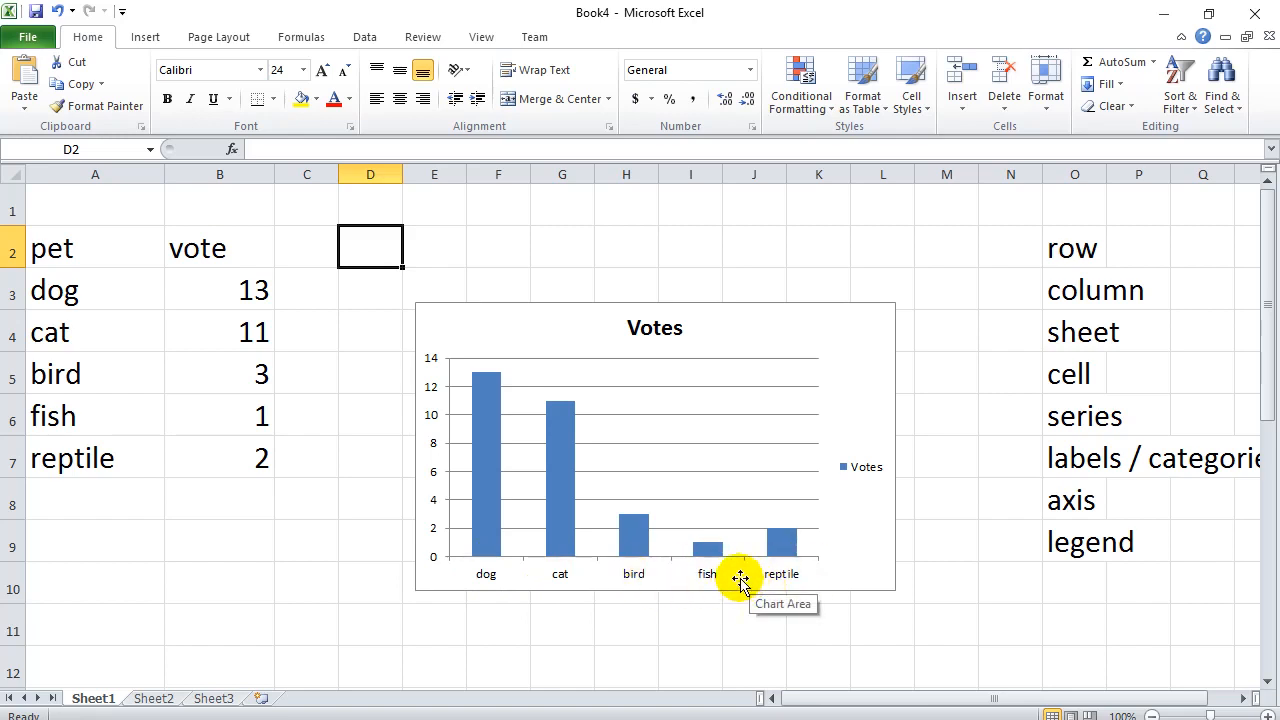
{"action": "mouse_move", "coordinate": [850, 555]}
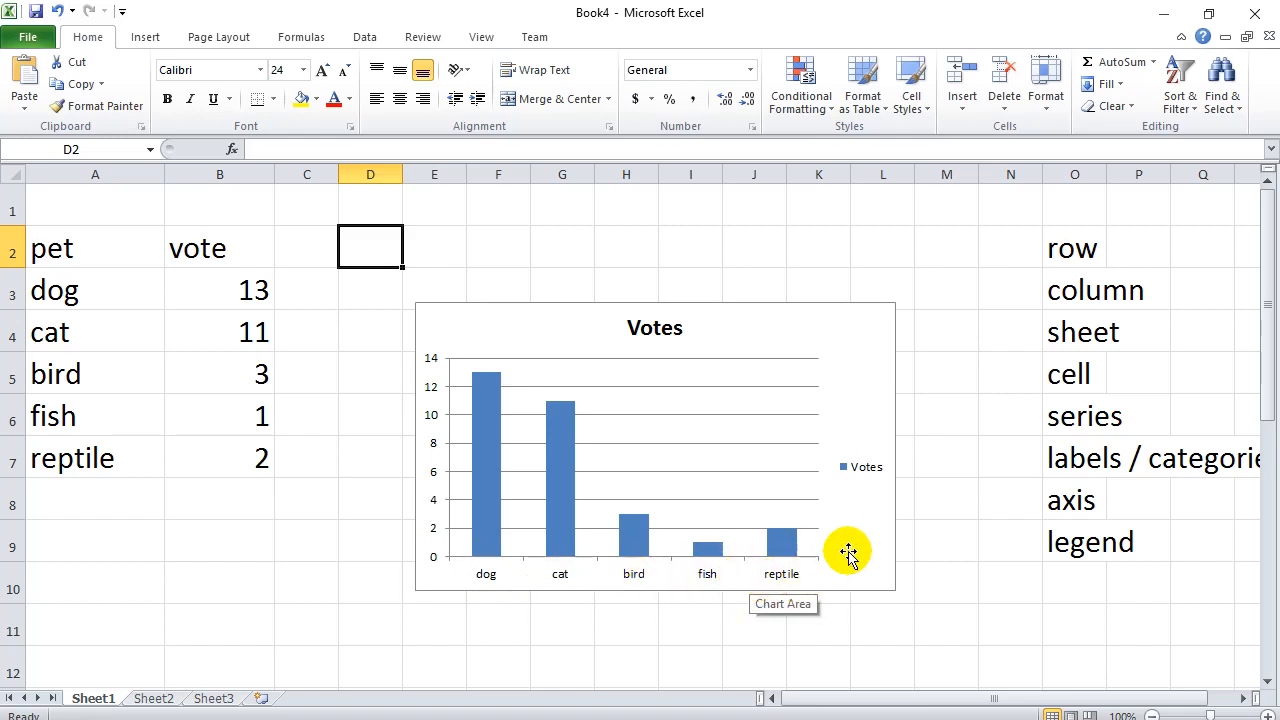
{"action": "mouse_move", "coordinate": [843, 508]}
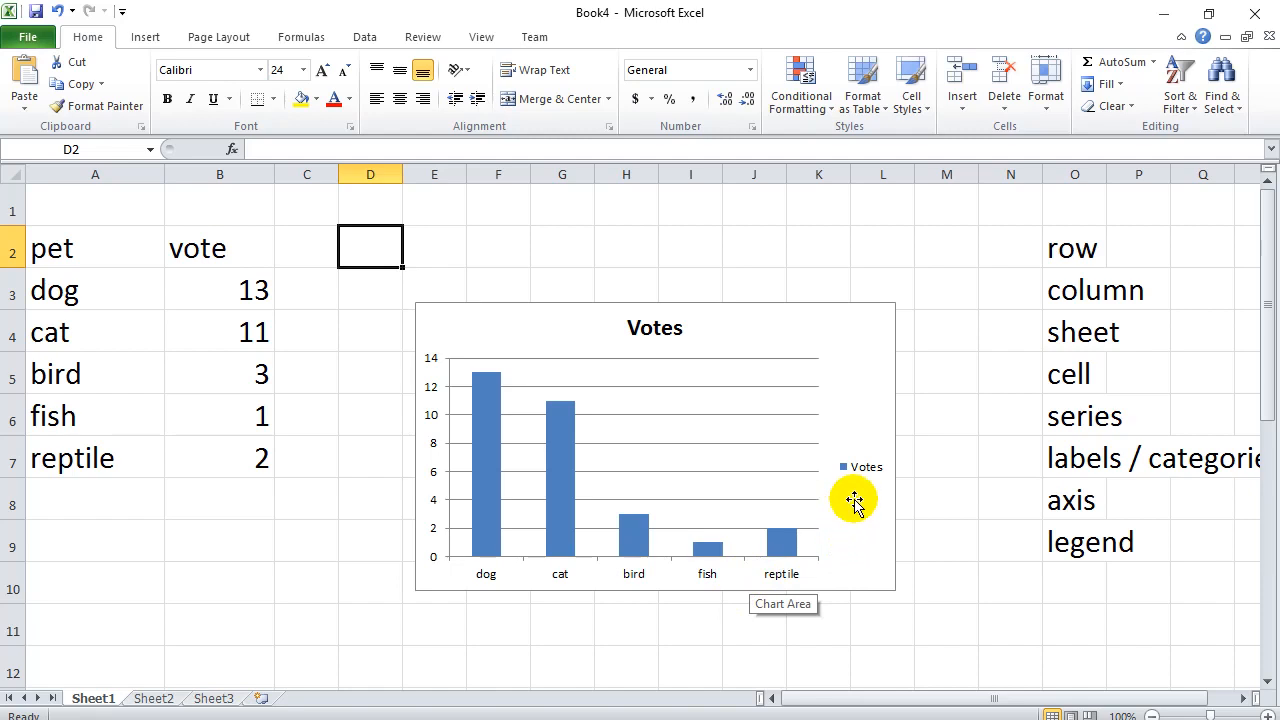
{"action": "mouse_move", "coordinate": [872, 522]}
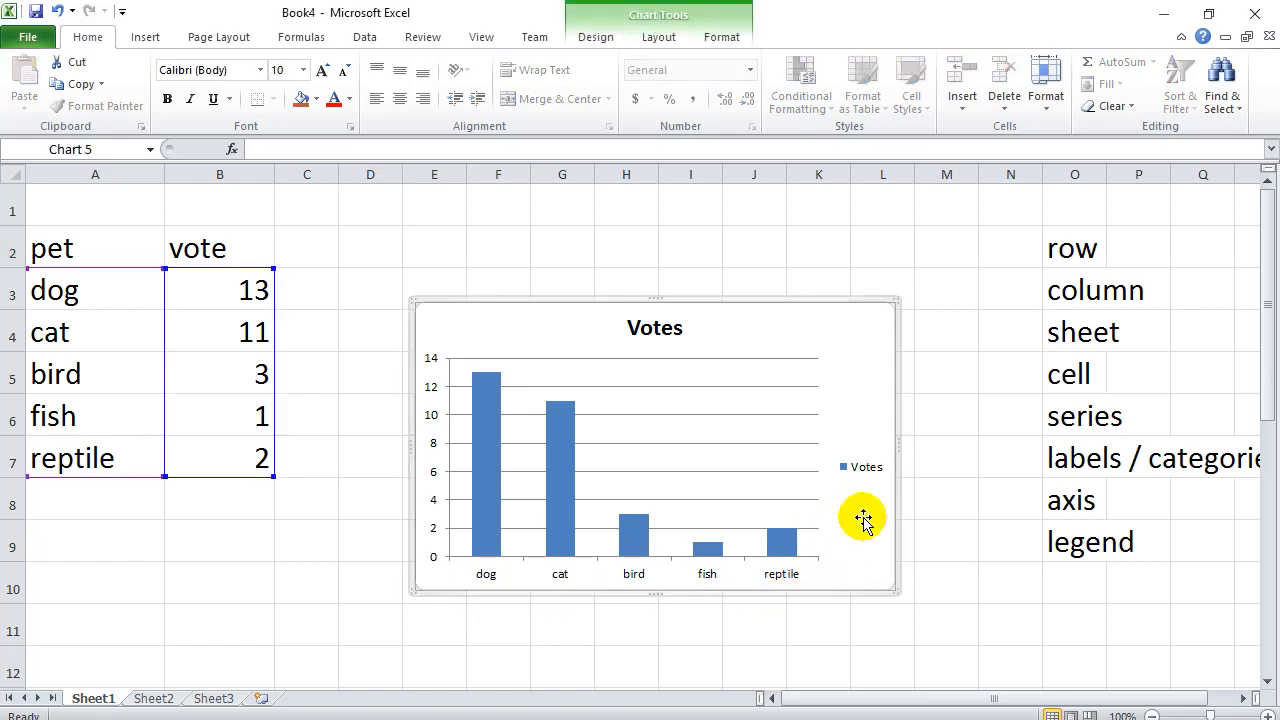
{"action": "mouse_move", "coordinate": [602, 512]}
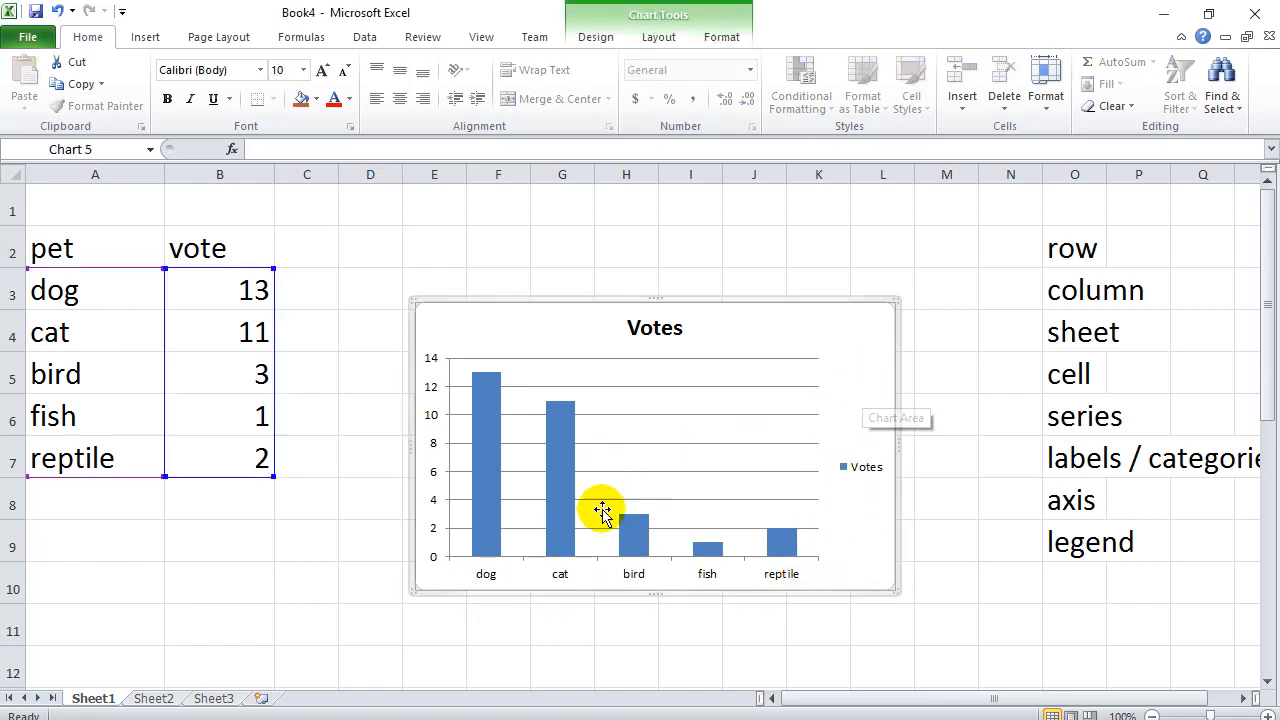